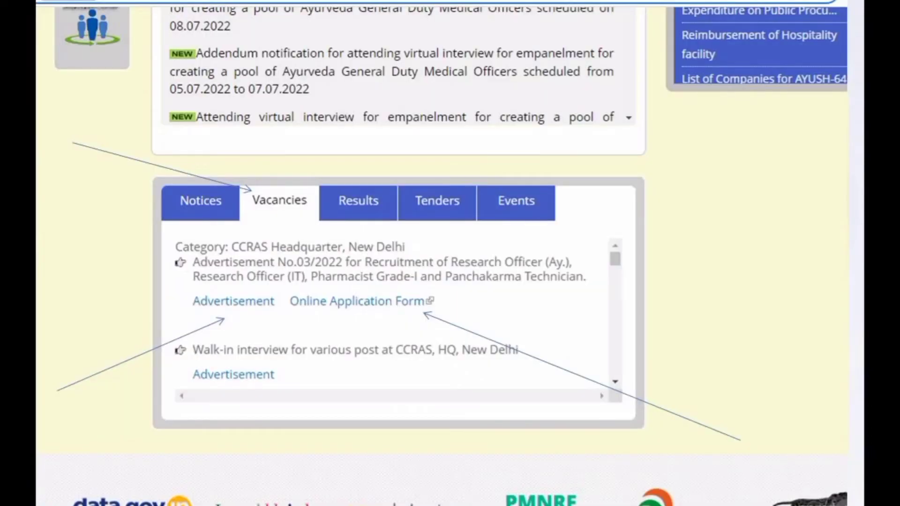
Open the Online Application Form link under Advertisement No.03/2022
click(356, 301)
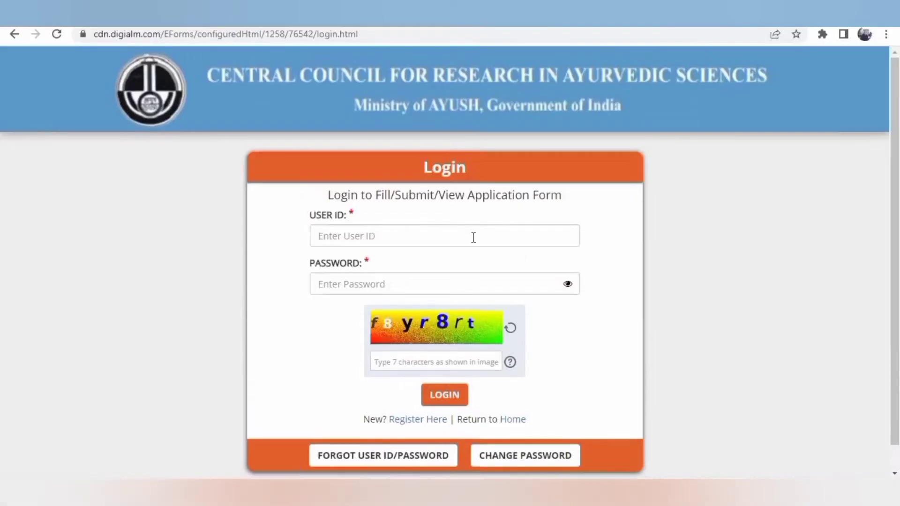
click(474, 237)
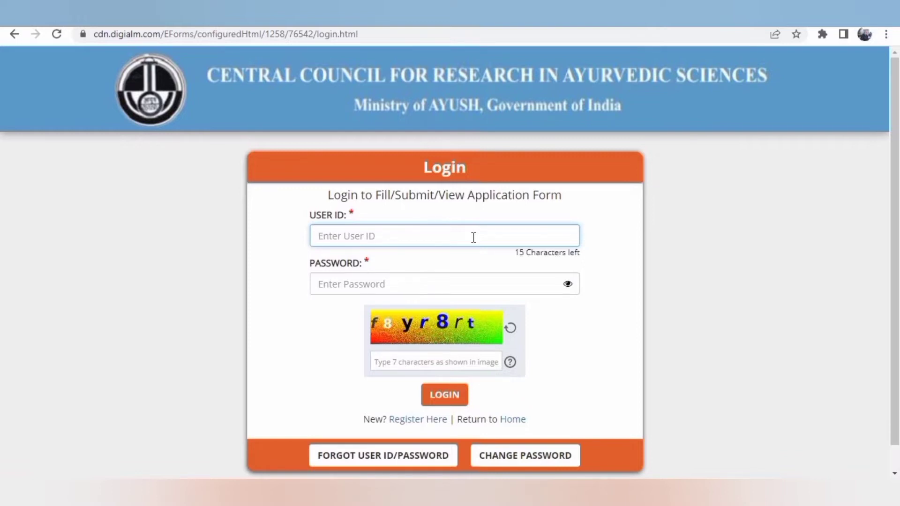
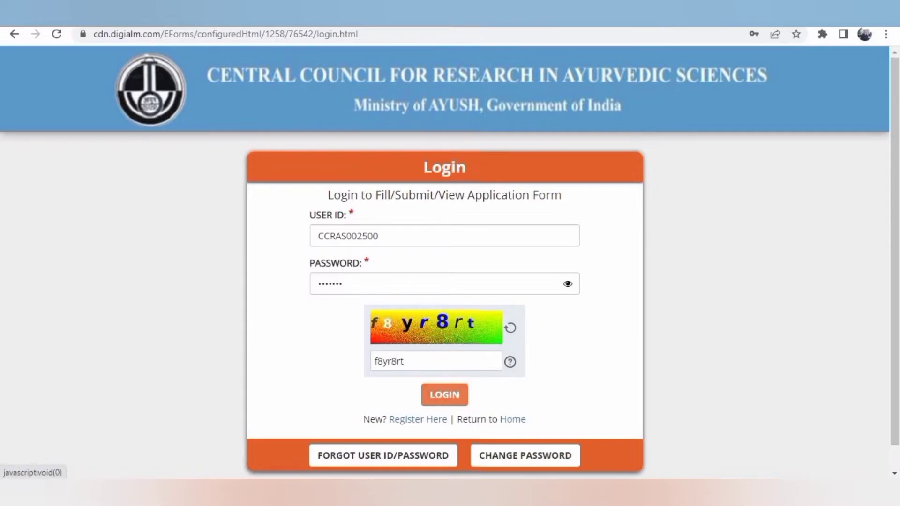
click(444, 395)
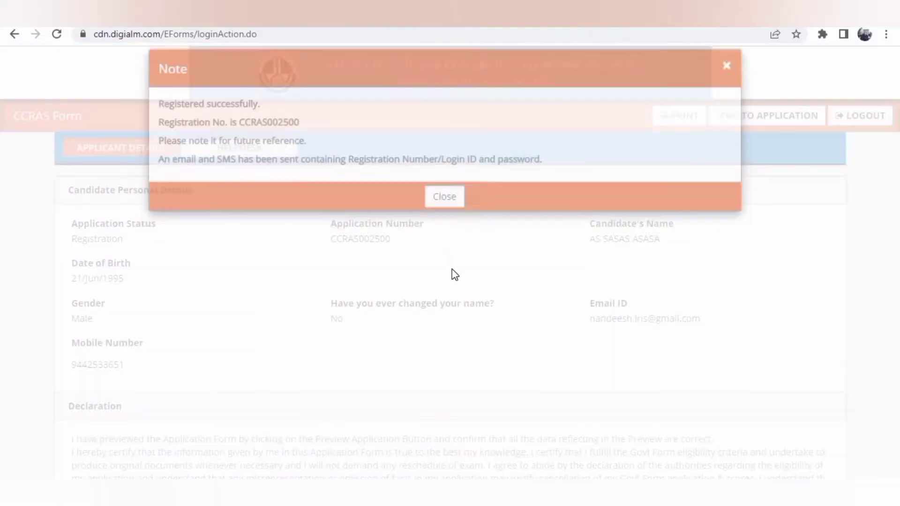
Dismiss the registration success note and go to the editable application form
click(444, 196)
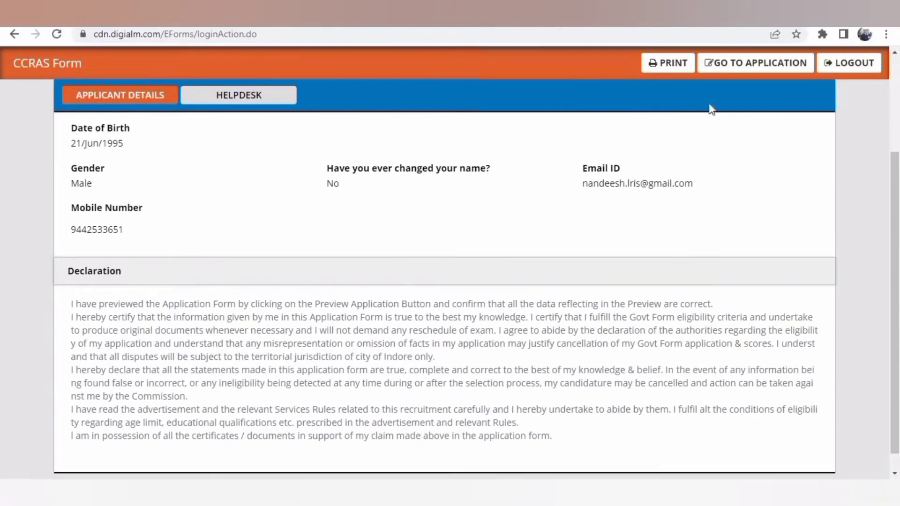
click(755, 62)
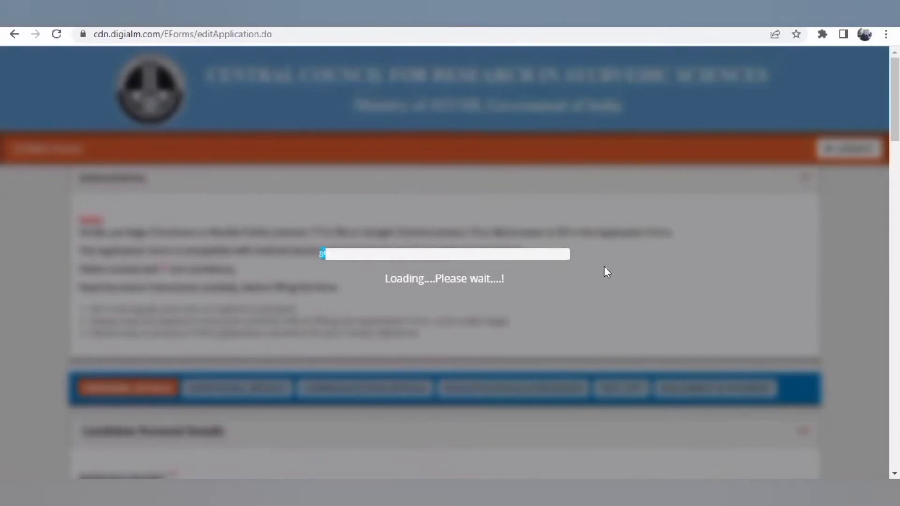
mouse_move(570, 382)
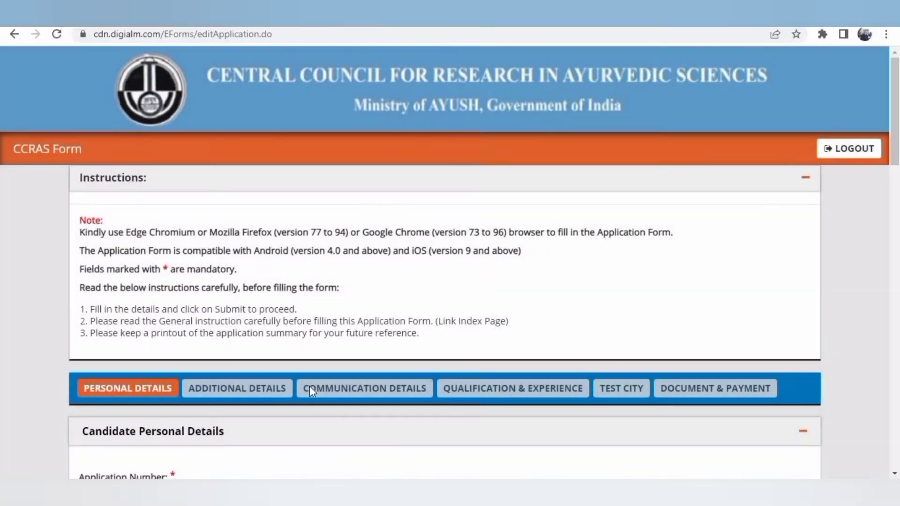
Set marital status Married, enter parents' names and choose Research Officer (Ayurveda) post
scroll(down, 3)
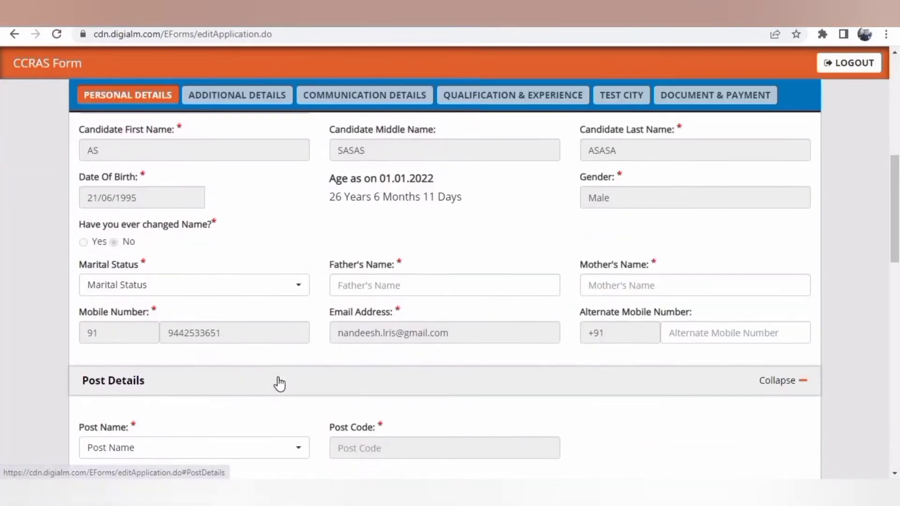
click(194, 284)
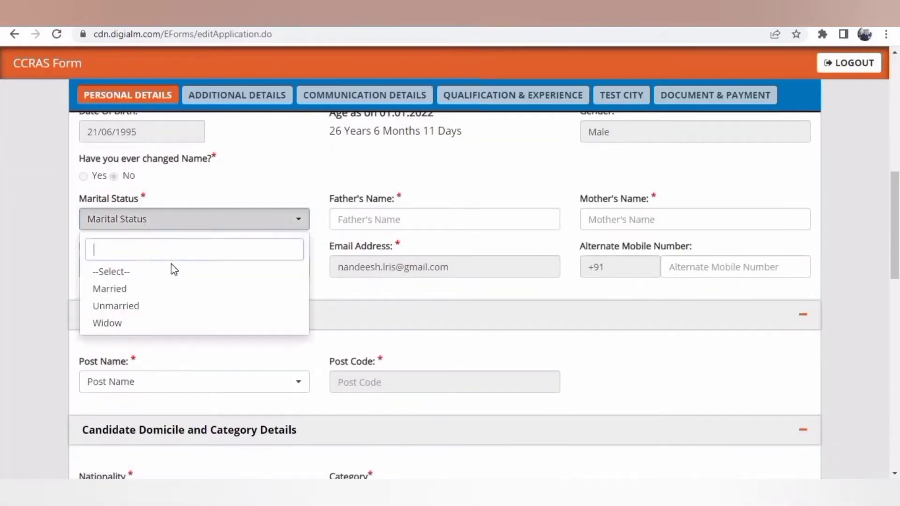
click(109, 288)
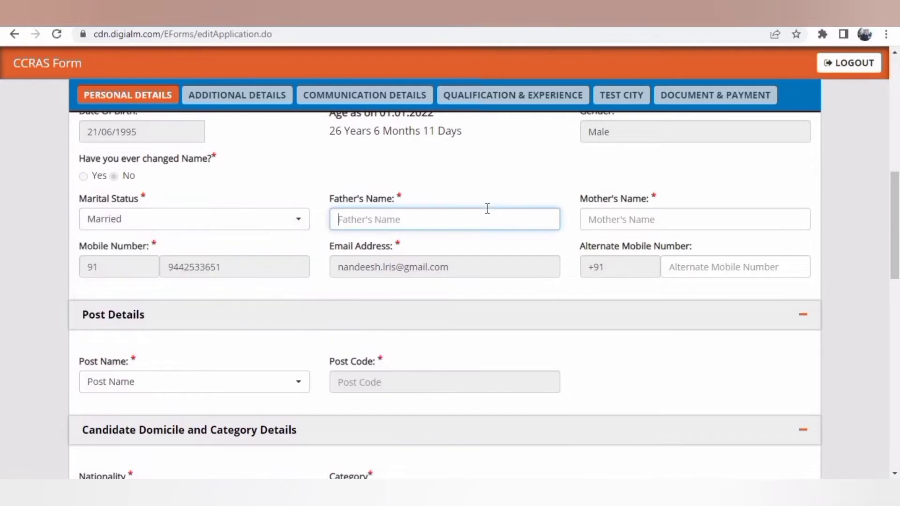
text(DFDDSF)
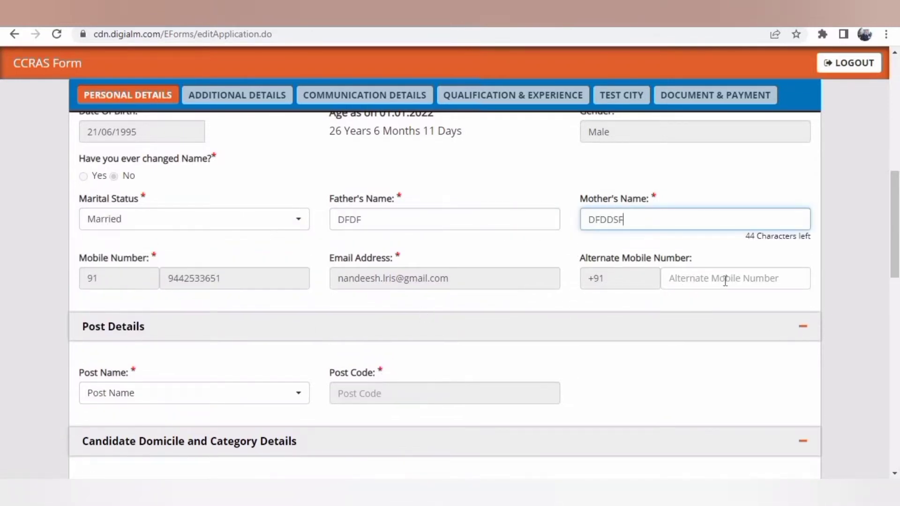
scroll(down, 3)
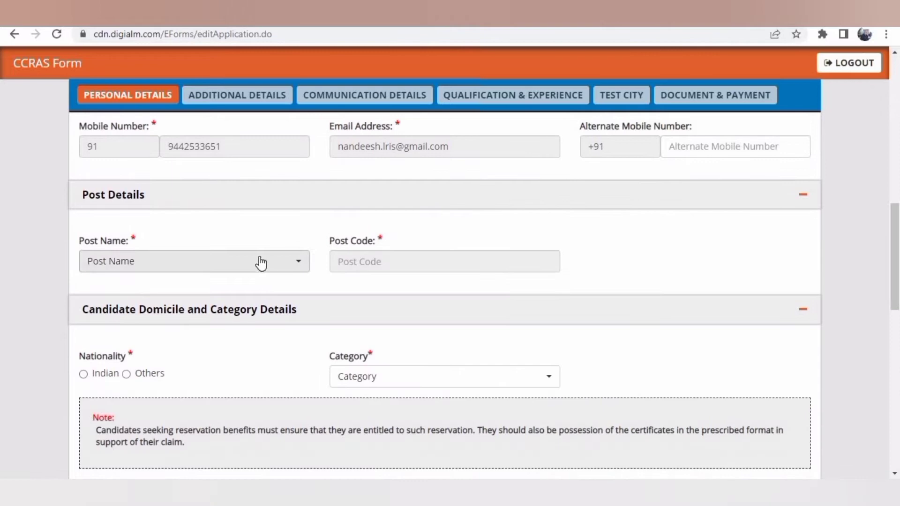
click(194, 261)
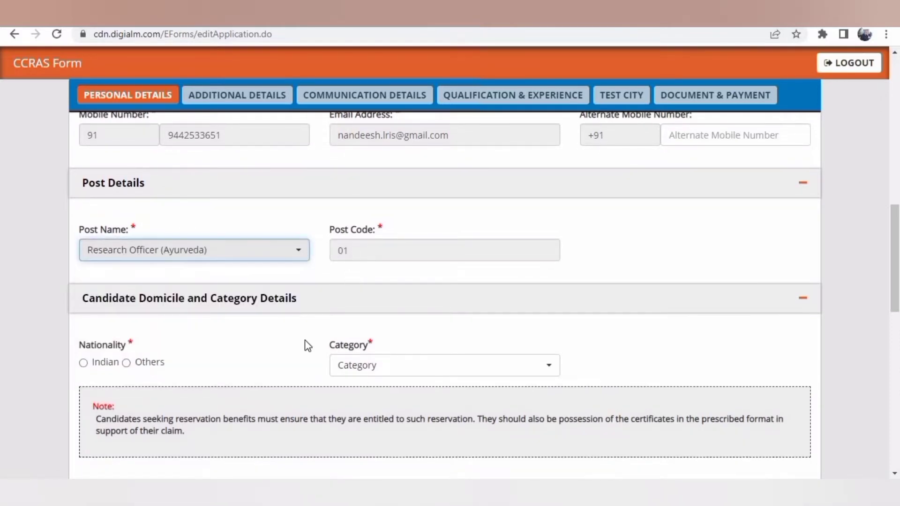
Set category EWS with certificate details, issue date 01/06/2022 and identification mark
click(444, 365)
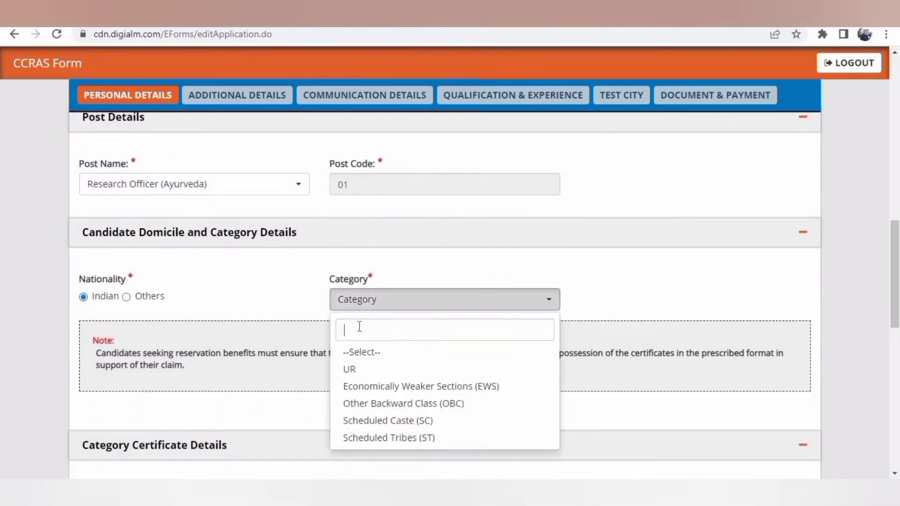
click(420, 386)
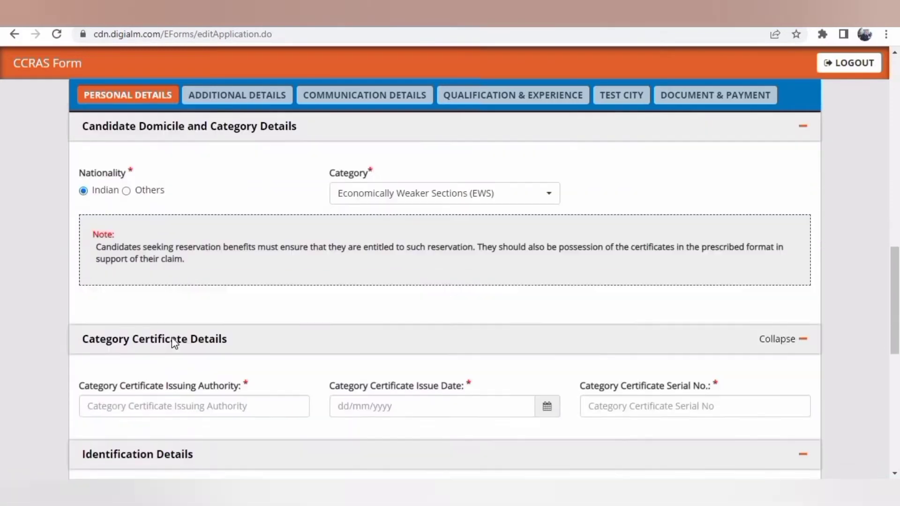
text(dfd)
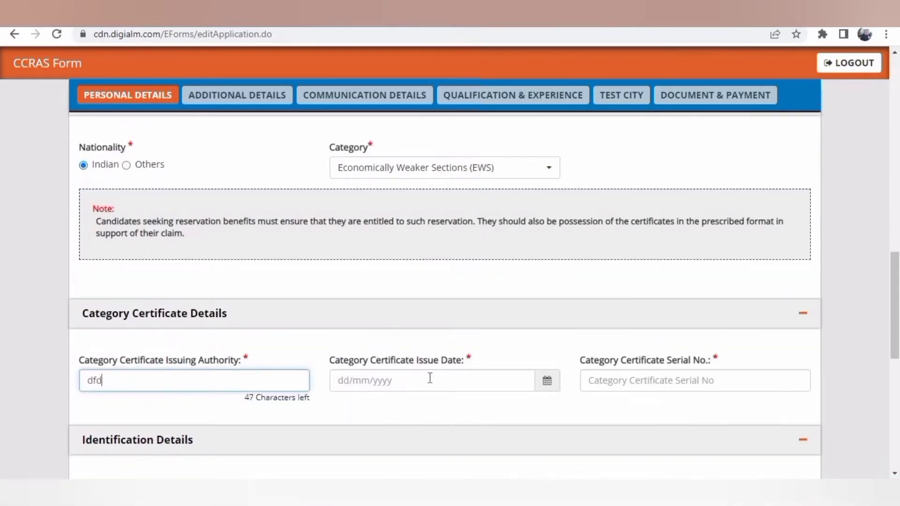
click(431, 380)
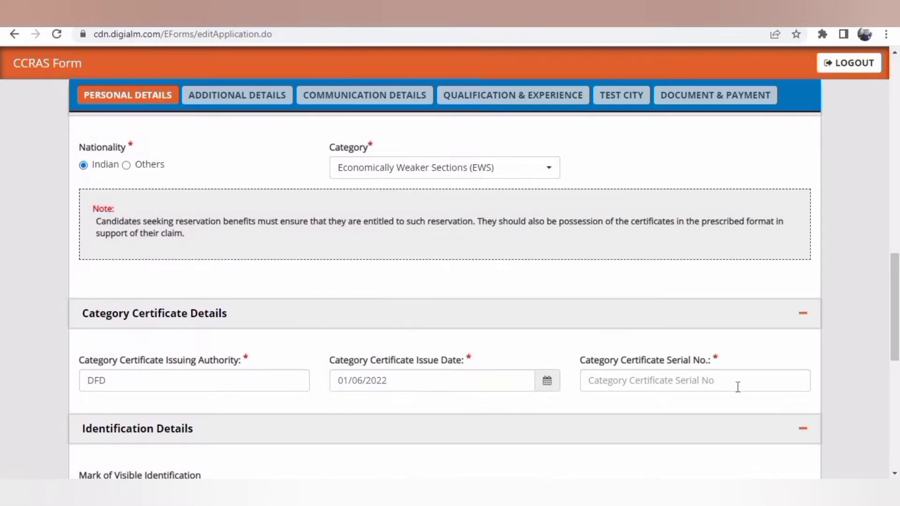
text(dfsfd)
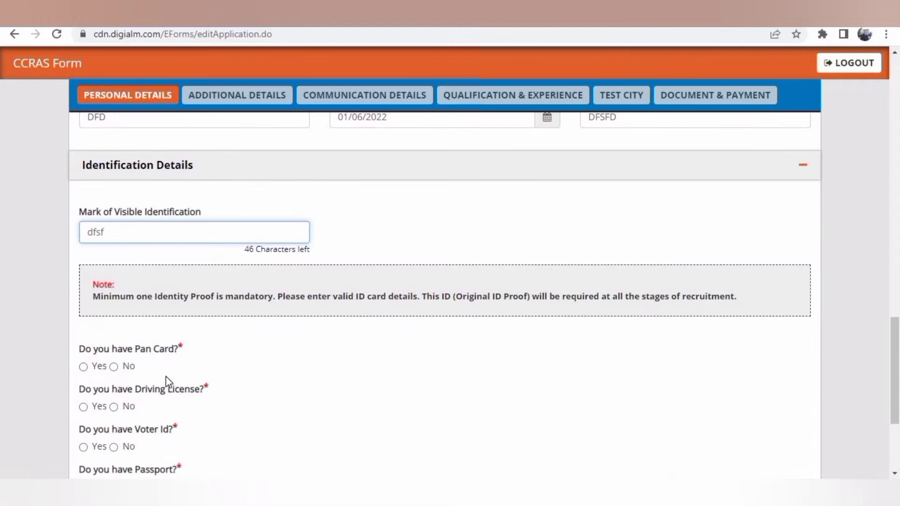
Answer Yes for PAN card with its details, No for driving licence, and accept the identity proof declaration
scroll(down, 3)
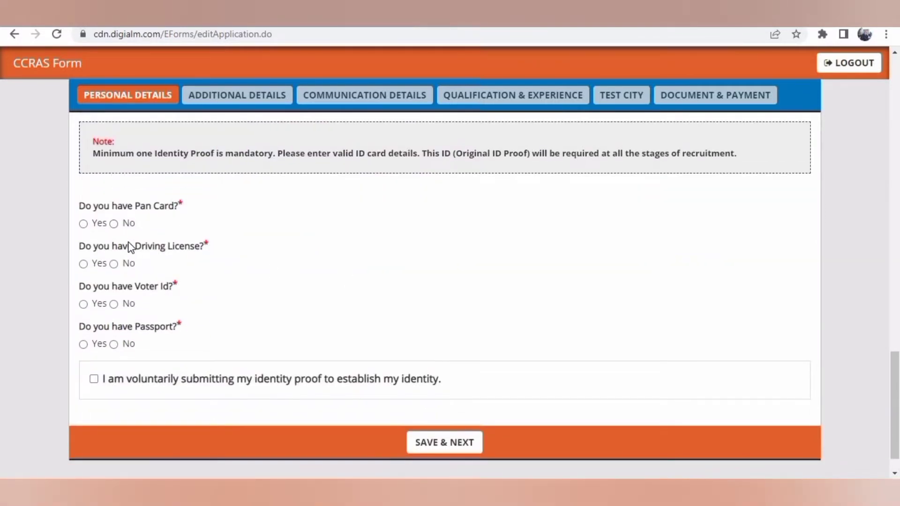
click(83, 223)
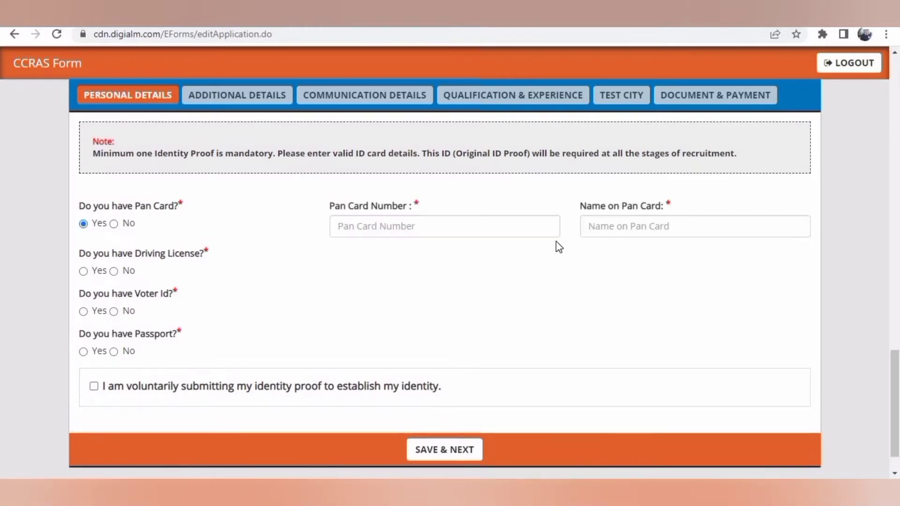
text(fdsfds)
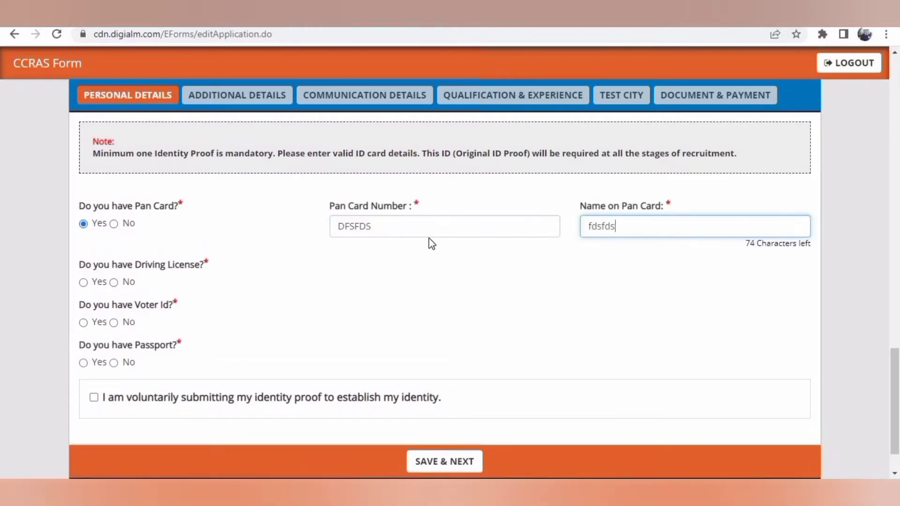
text(5ds6fds5f)
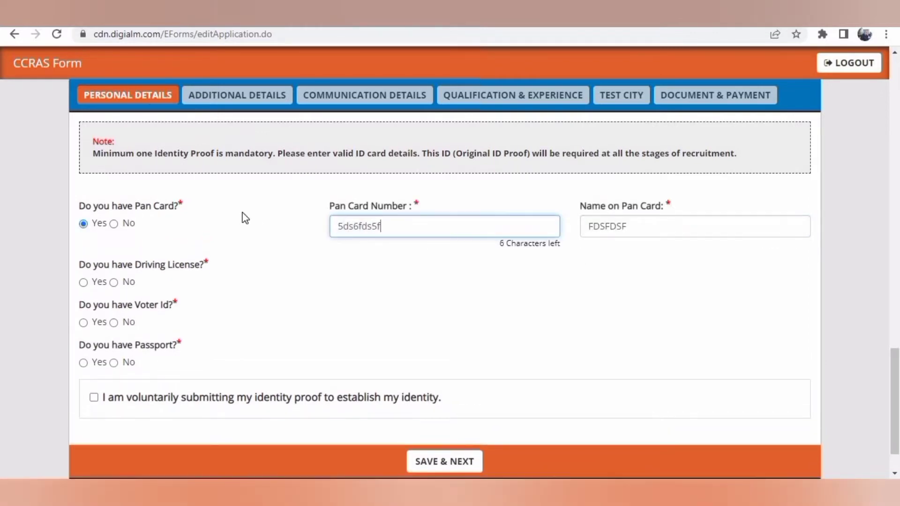
mouse_move(114, 285)
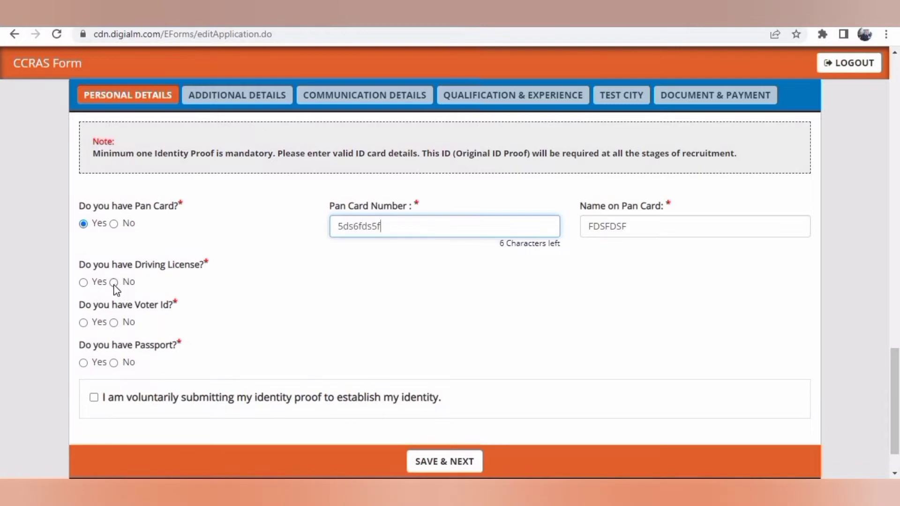
click(113, 310)
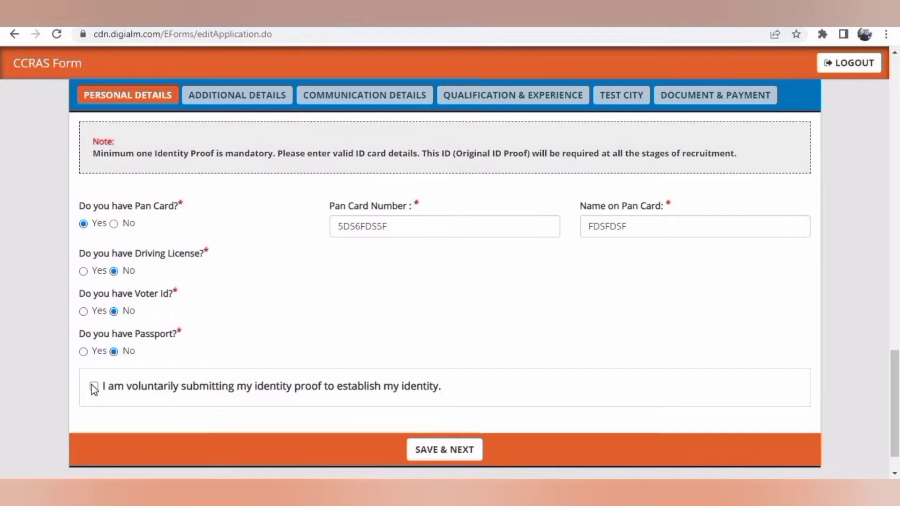
click(444, 449)
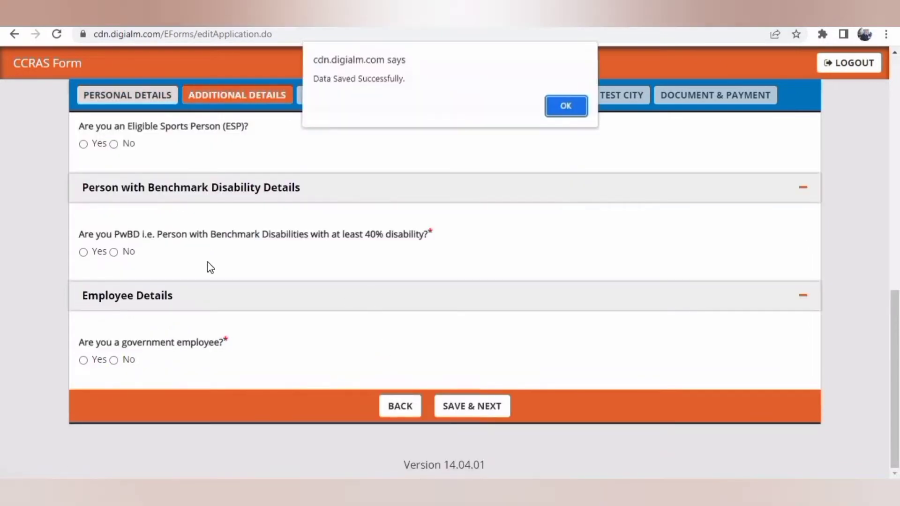
Answer No to government employee and Kashmiri migrant questions and save Additional Details
click(565, 105)
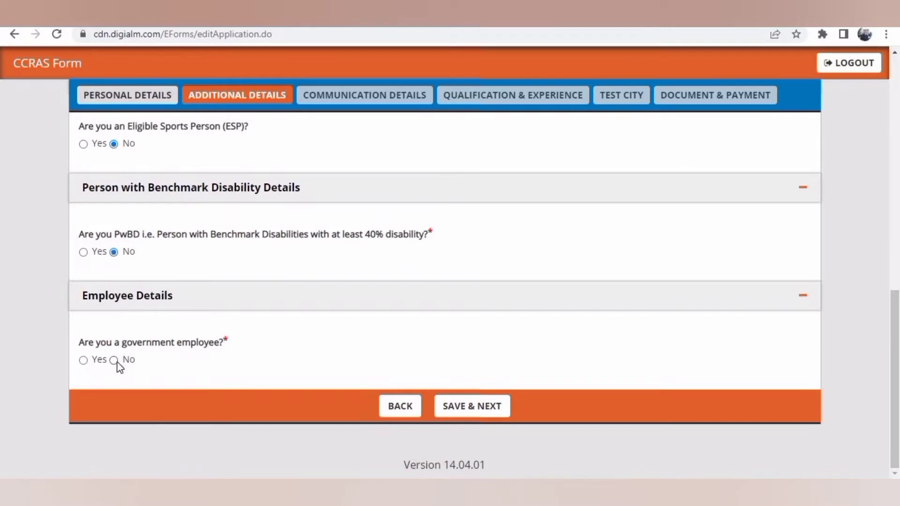
click(471, 406)
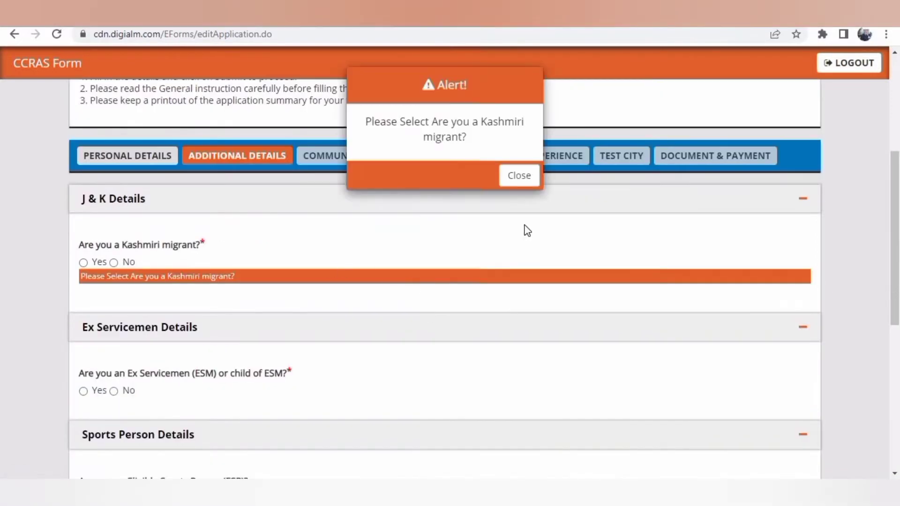
click(520, 175)
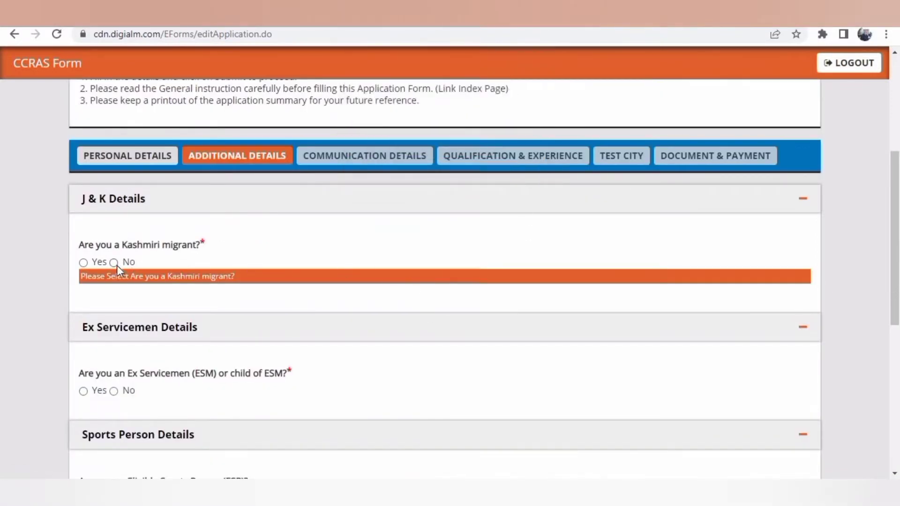
click(113, 262)
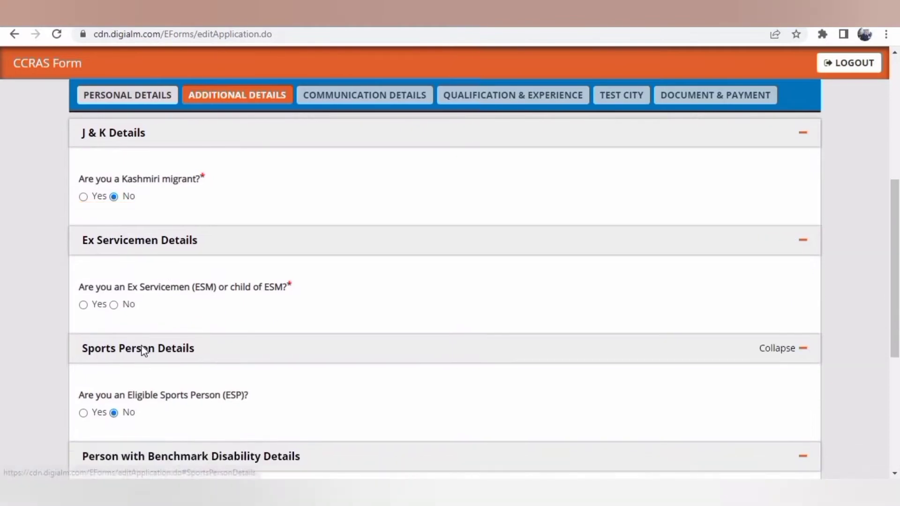
scroll(down, 3)
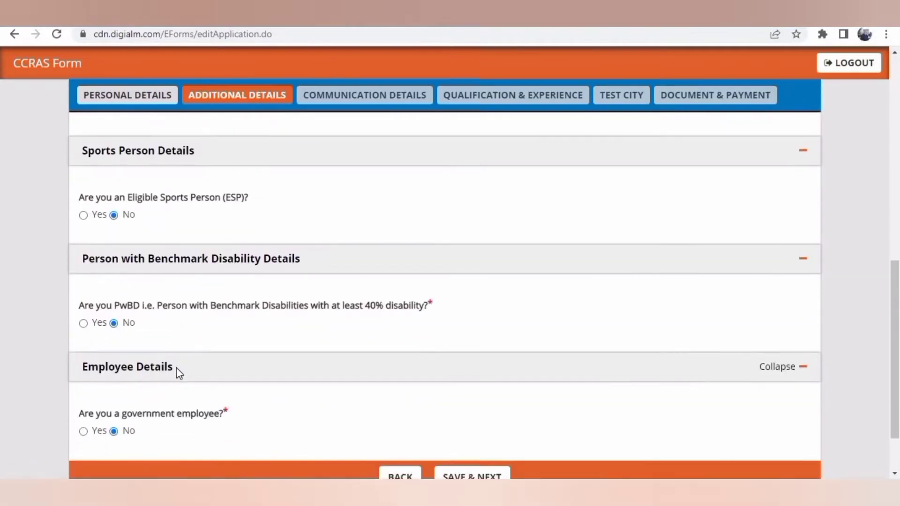
click(365, 95)
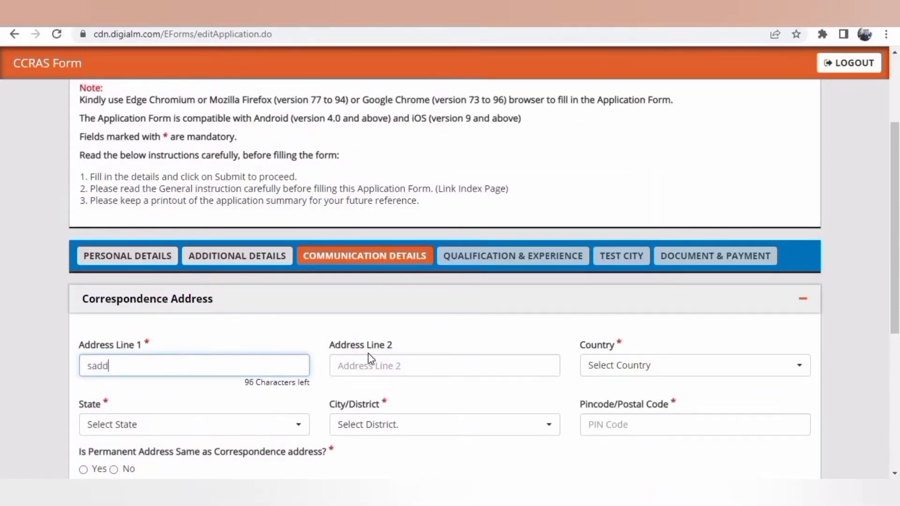
Enter address lines with India, Goa, South Goa, PIN 266222 and same permanent address
text(sdad)
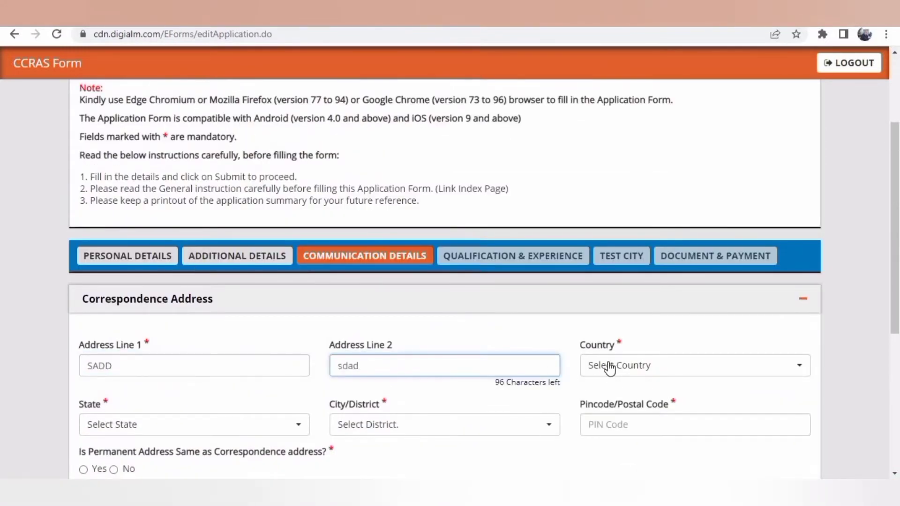
click(694, 364)
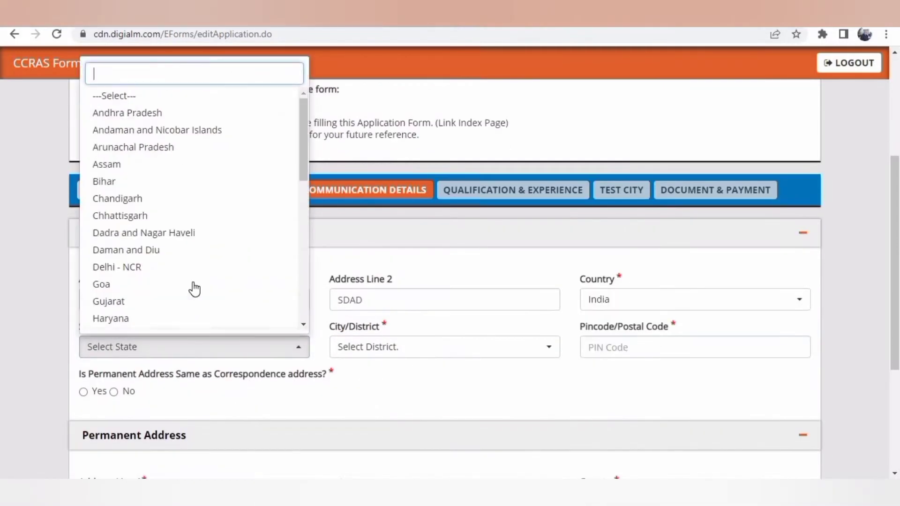
click(102, 284)
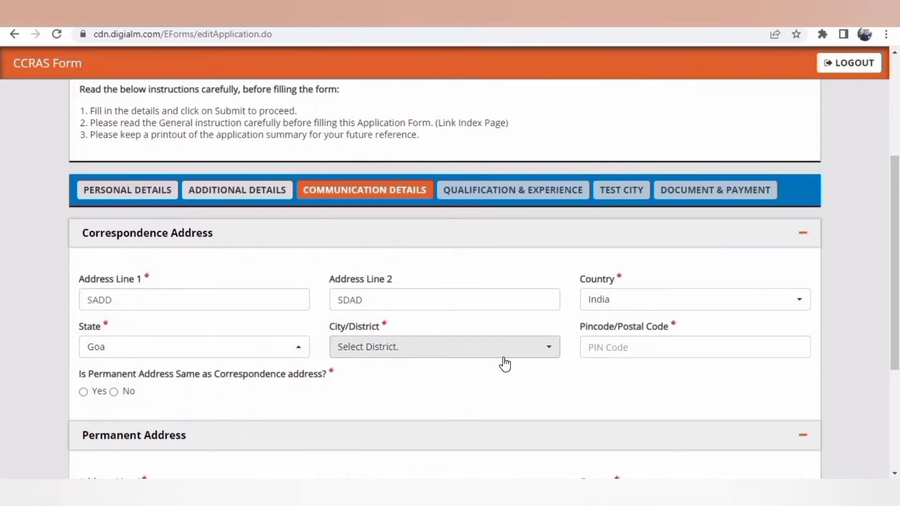
click(444, 347)
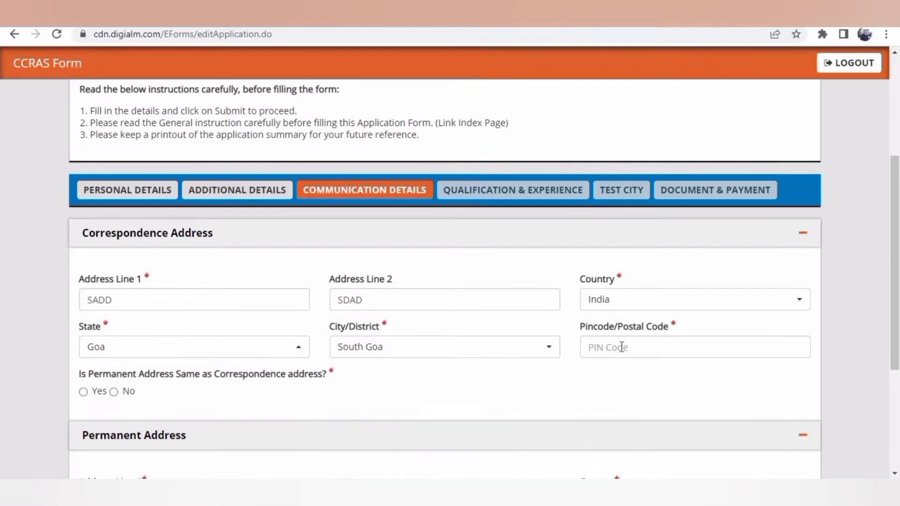
text(266222)
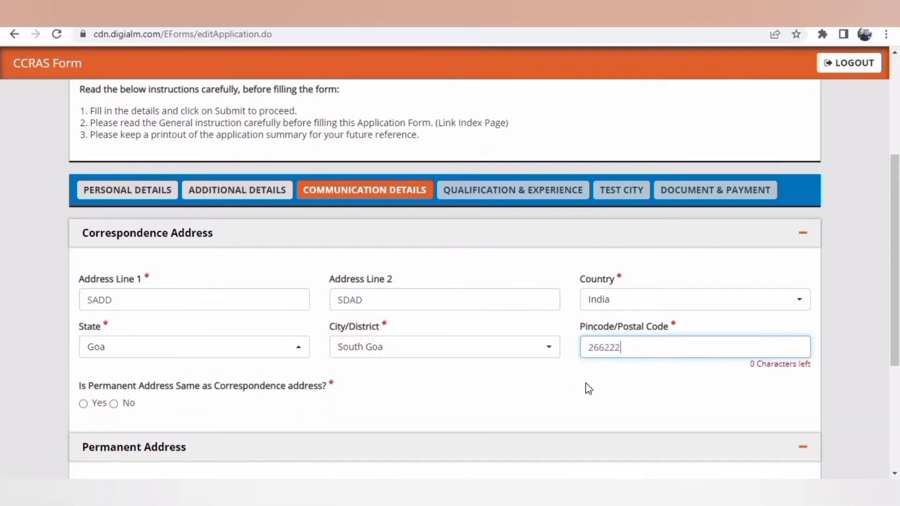
mouse_move(239, 252)
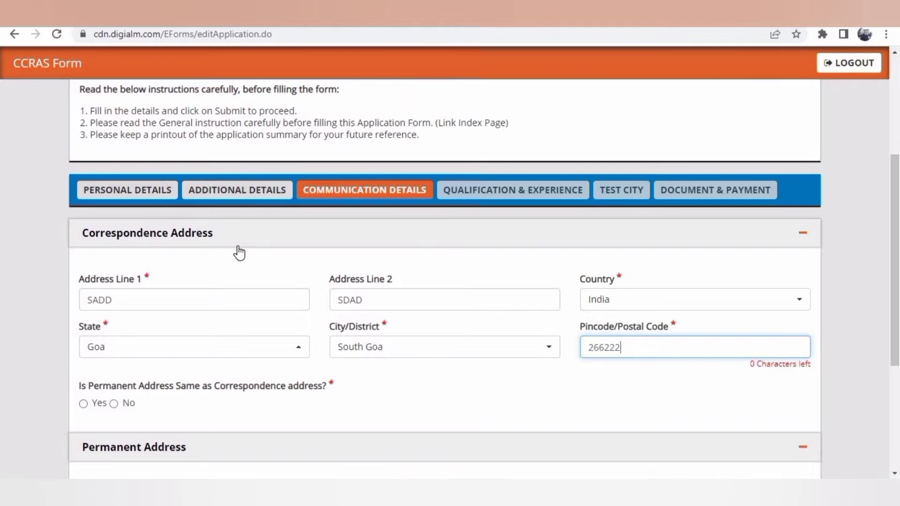
scroll(down, 3)
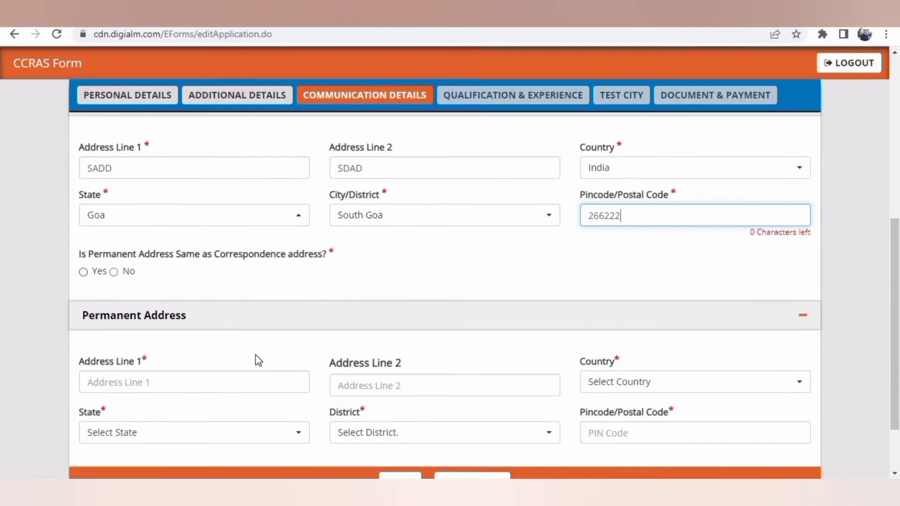
scroll(down, 3)
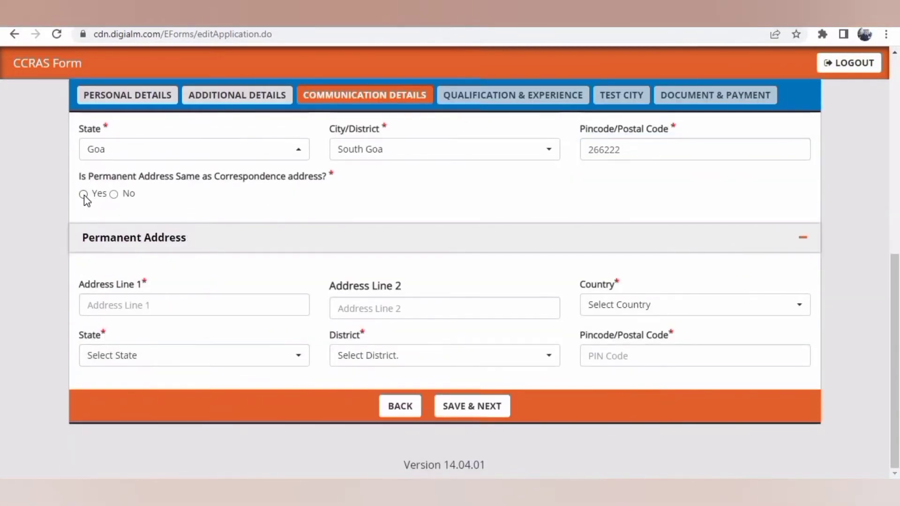
click(83, 194)
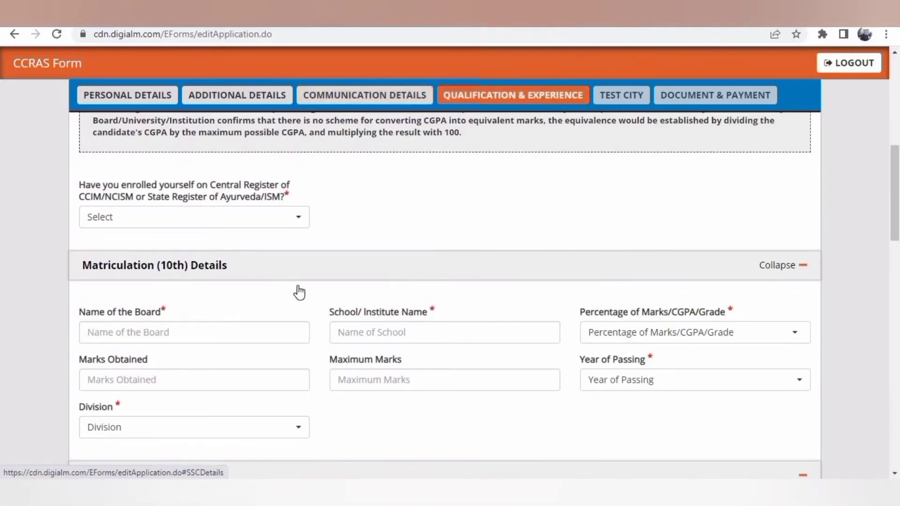
Answer Yes to register enrolment and fill 10th board, school, marks out of 500 and year 2007
click(194, 217)
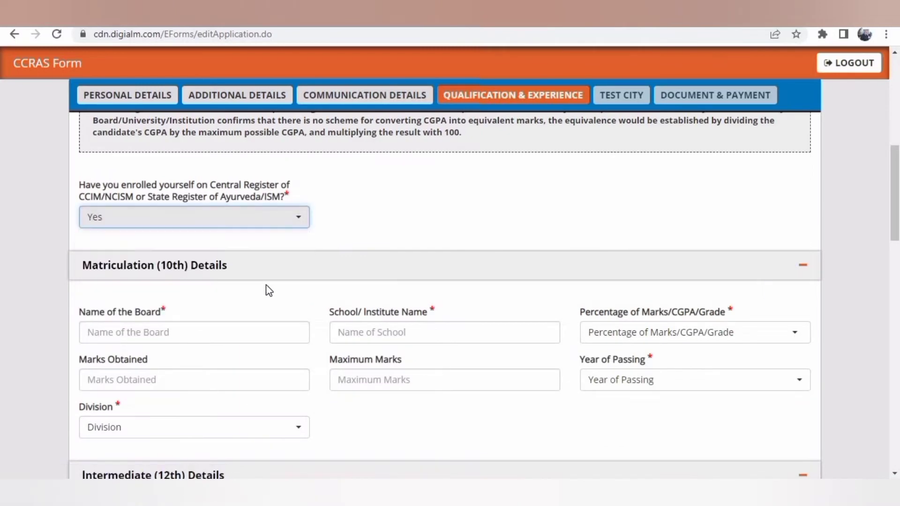
text(sadsa)
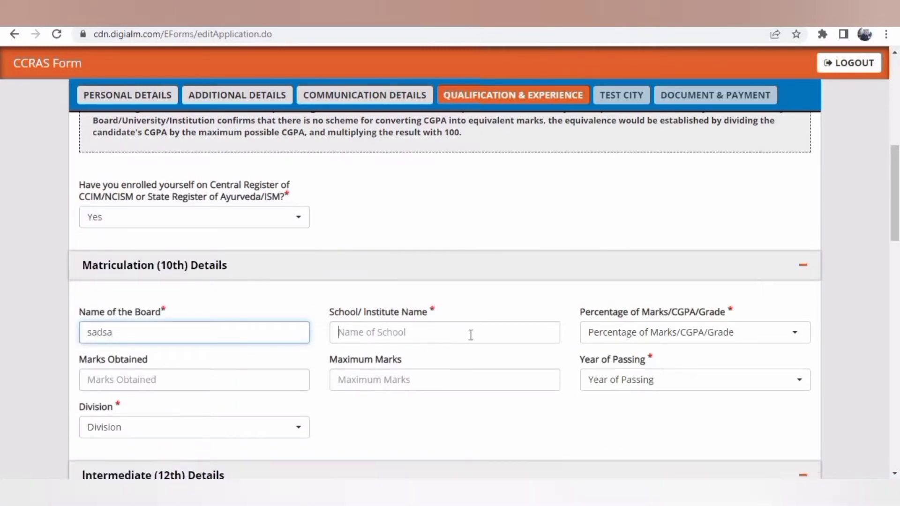
click(694, 332)
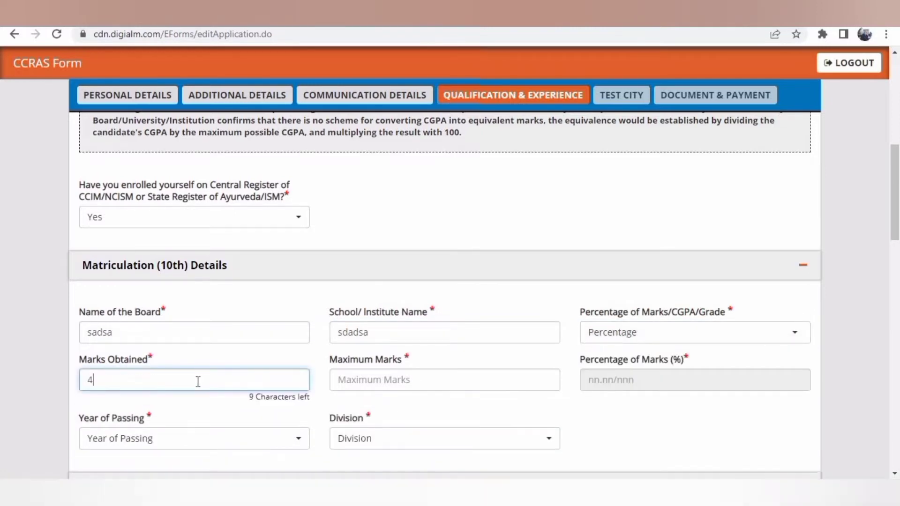
text(500)
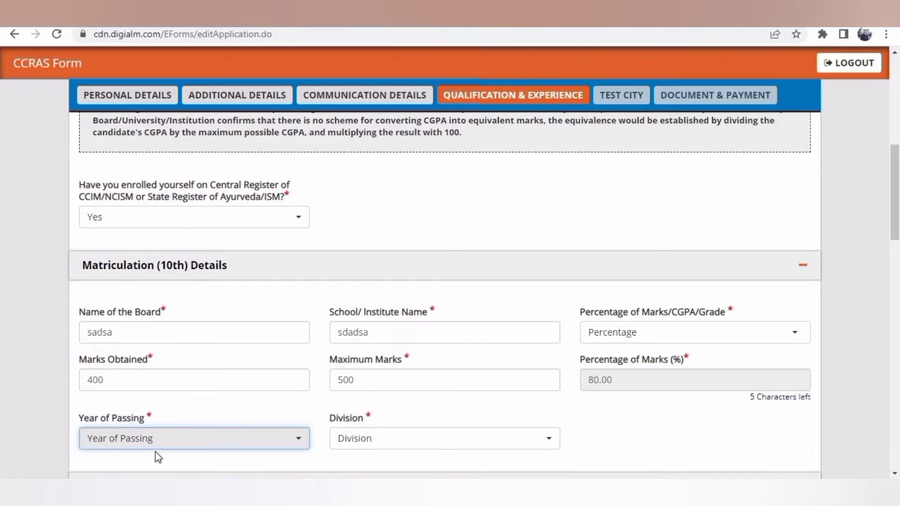
click(194, 438)
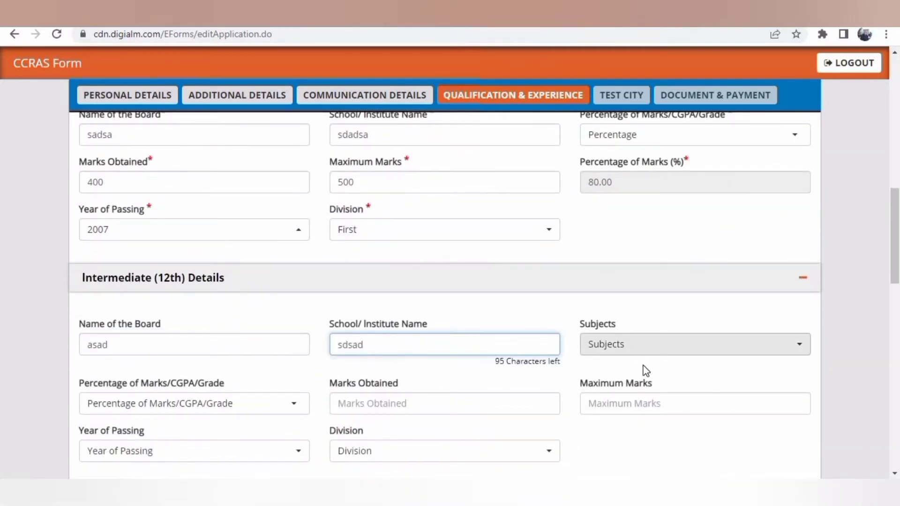
Fill 12th details with Science(NM) subjects, percentage grading and passing year 2009
click(694, 343)
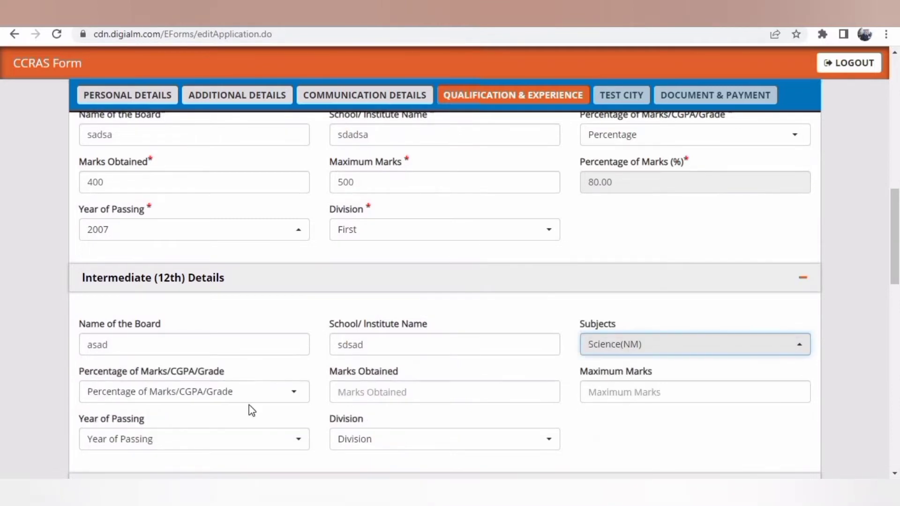
click(193, 392)
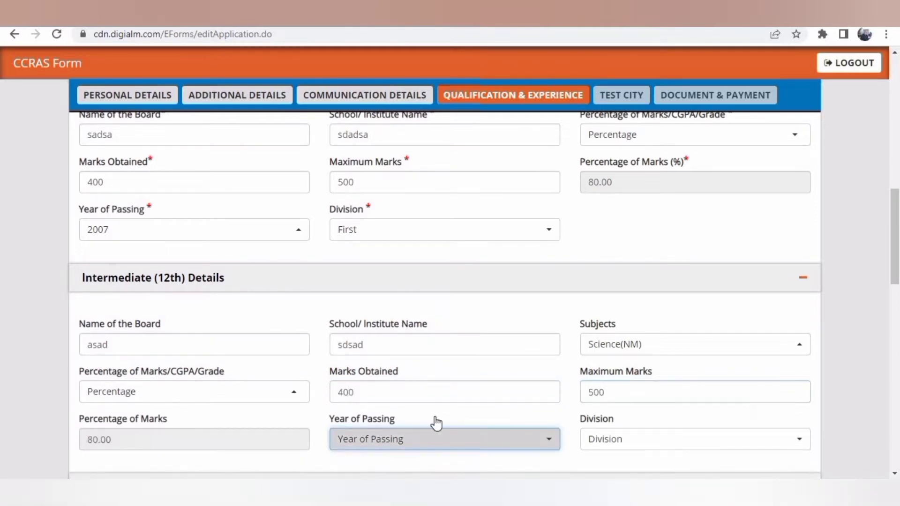
click(444, 439)
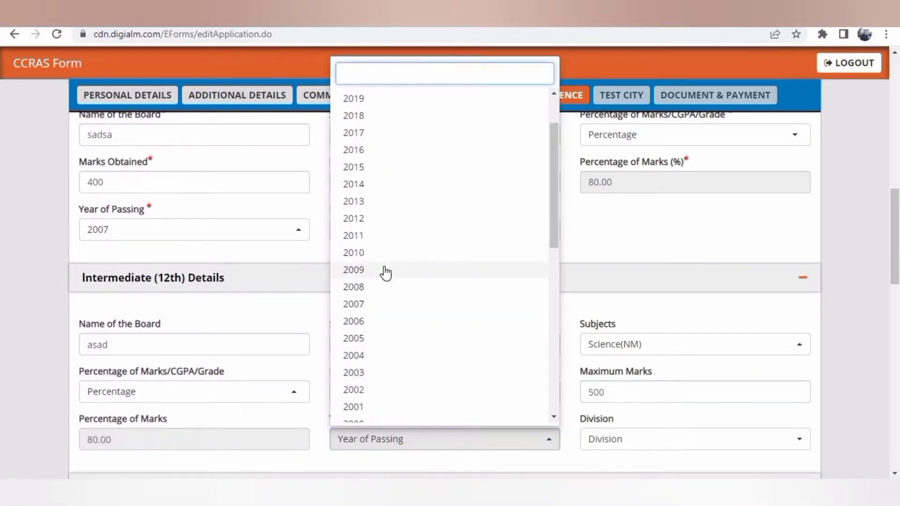
click(353, 270)
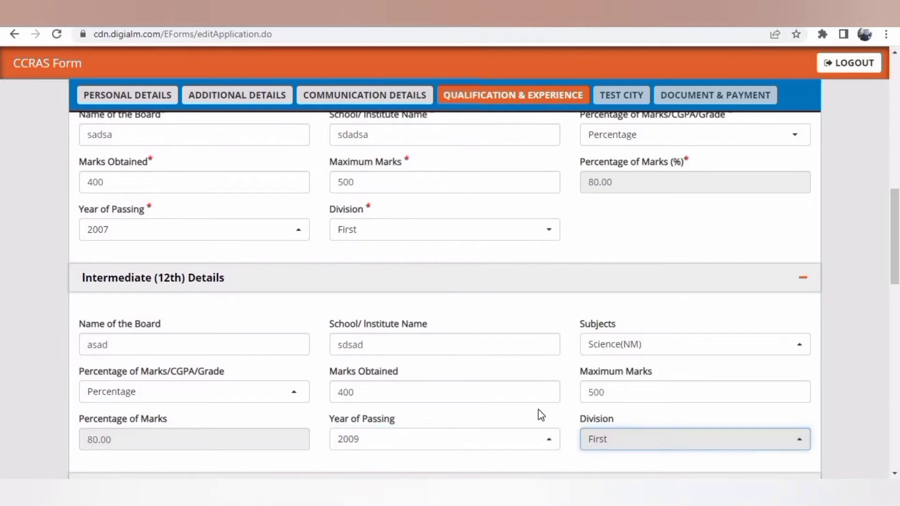
click(194, 291)
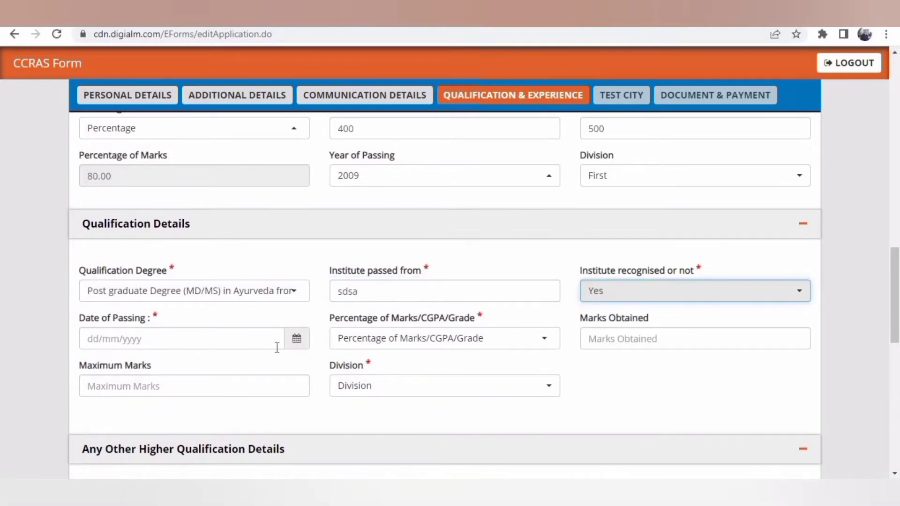
Set passing date 17/03/2022, marks 400 and First division for the qualification
click(176, 339)
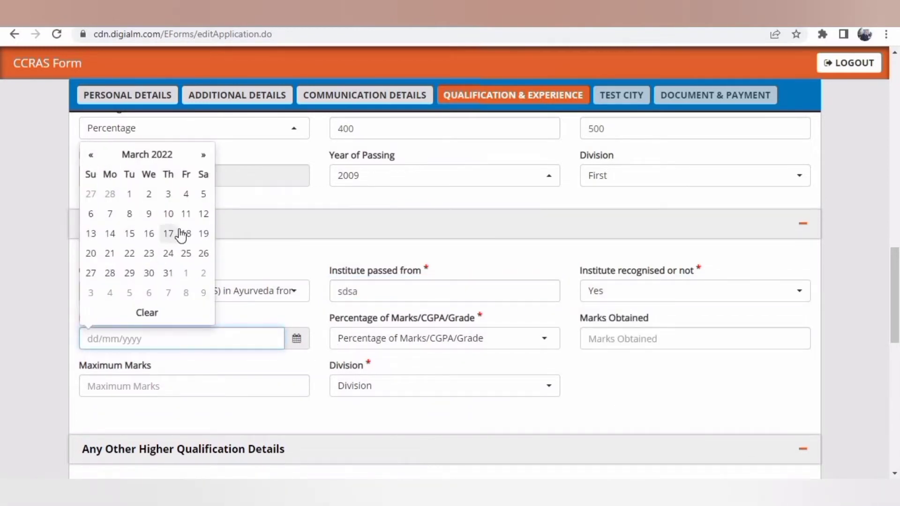
click(168, 233)
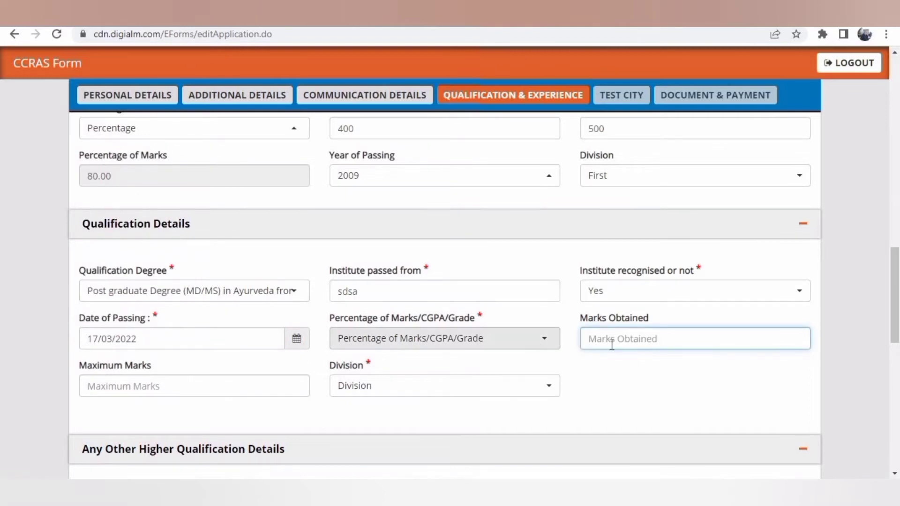
text(400)
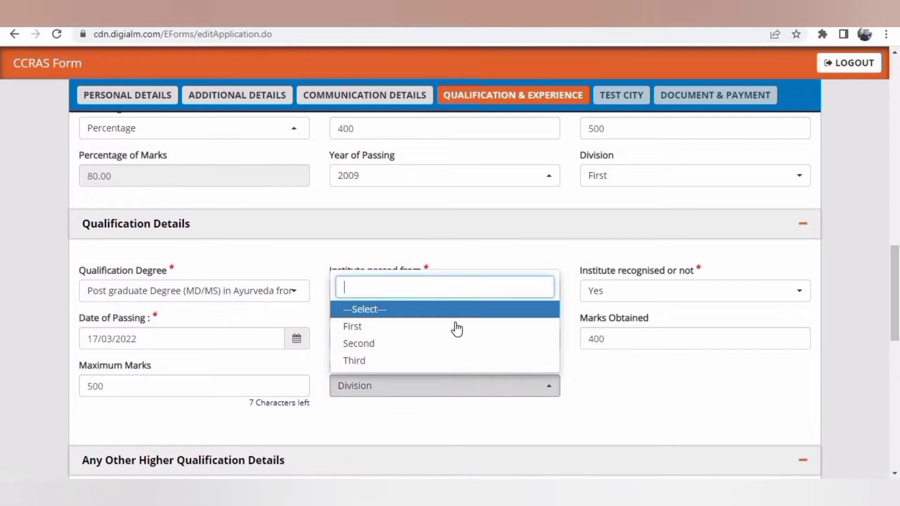
click(352, 326)
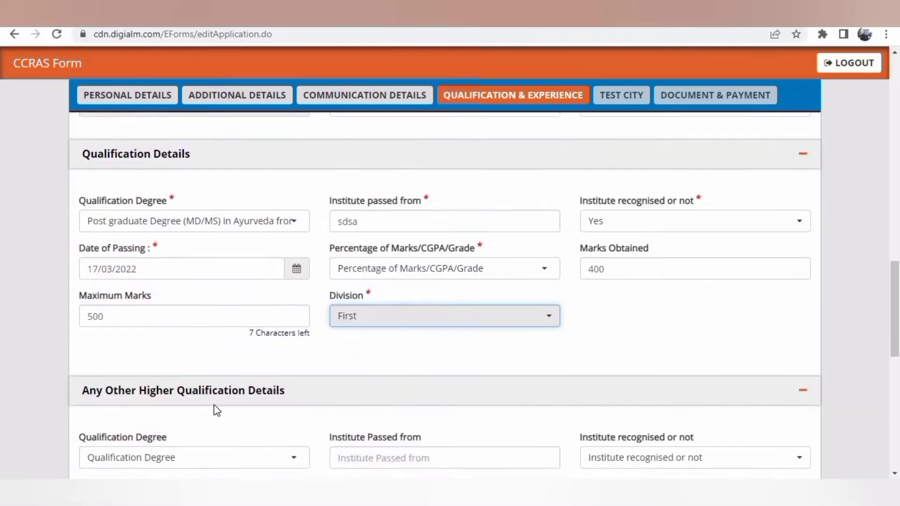
Reach Experience Details and enter post XZXCX for the first experience entry
scroll(down, 3)
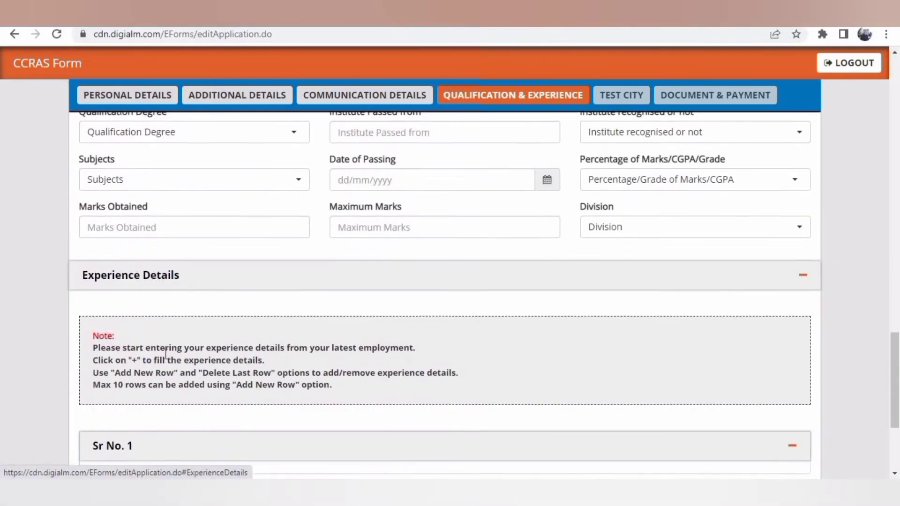
scroll(down, 3)
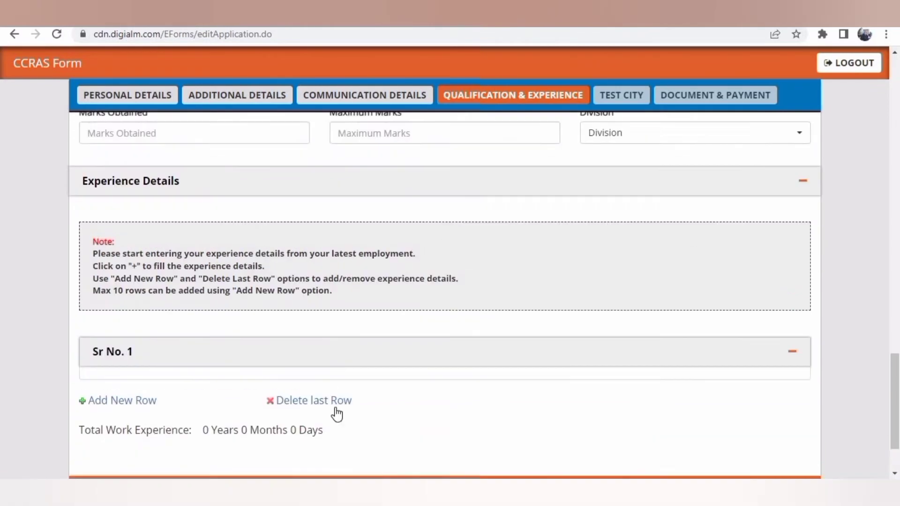
scroll(down, 3)
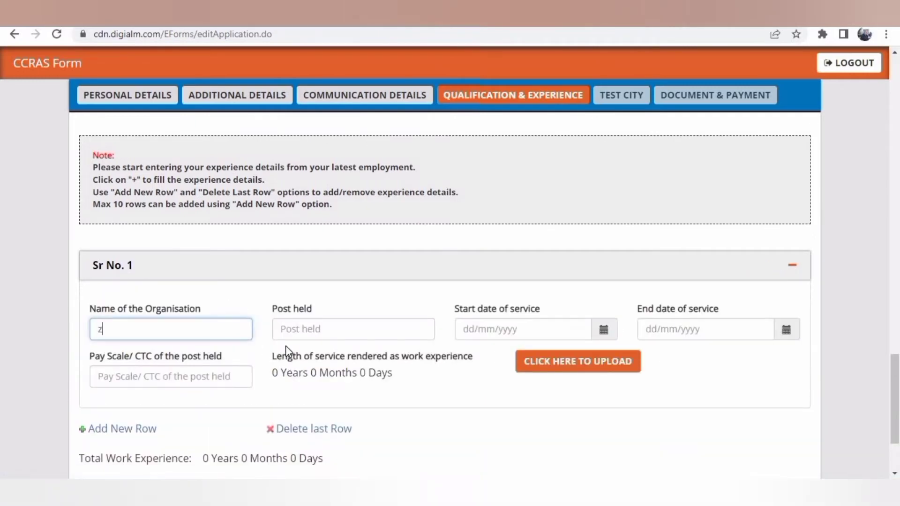
text(XZXCX)
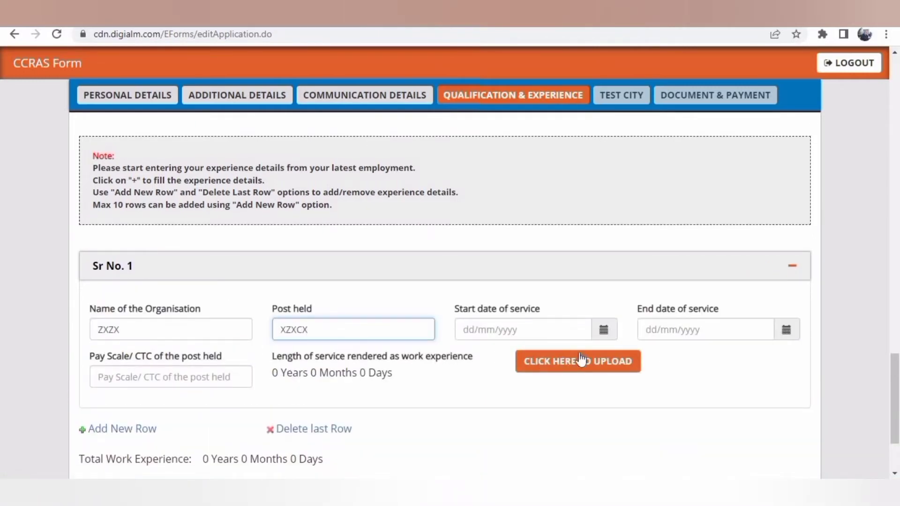
Set service period 15/10/2021 to 28/12/2021 and pay 50000, then head to the certificate upload
click(523, 330)
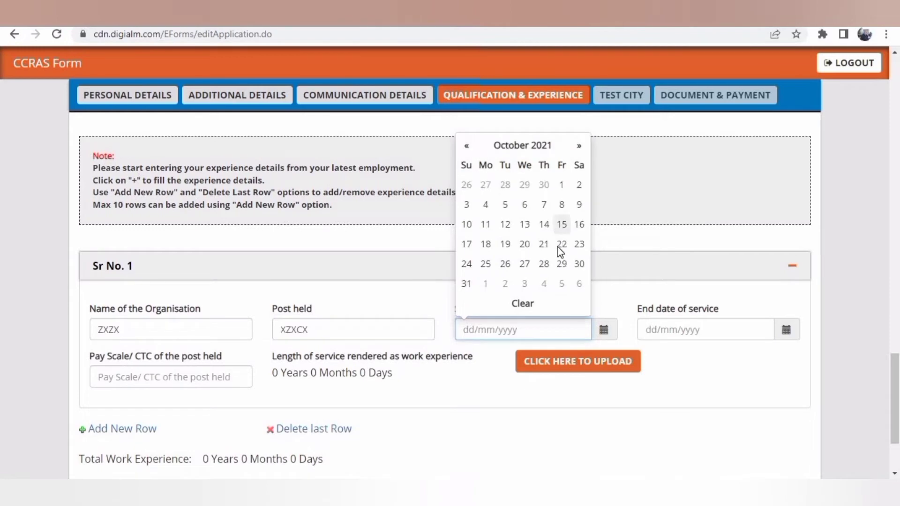
click(561, 224)
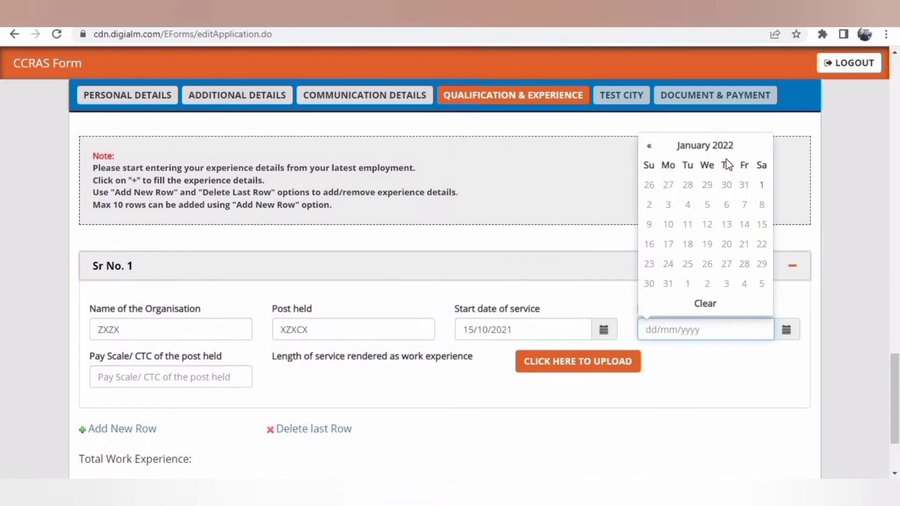
mouse_move(688, 289)
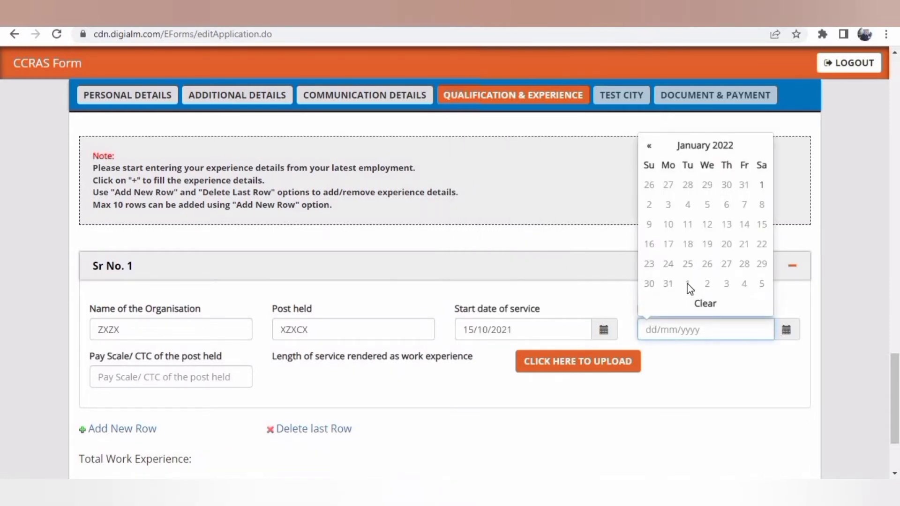
click(744, 264)
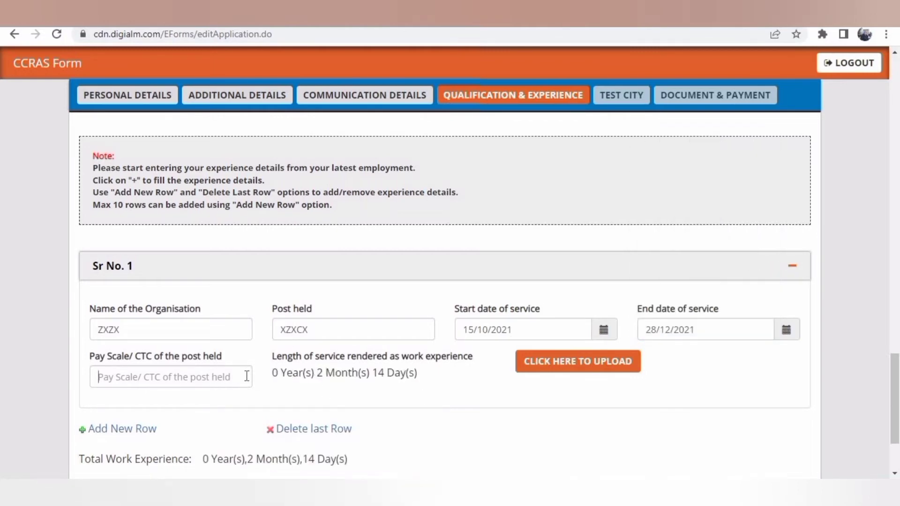
text(50000)
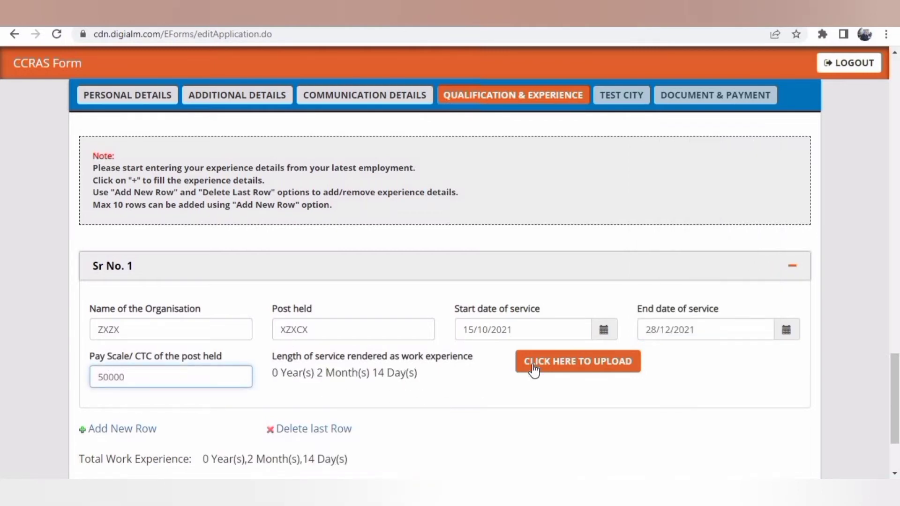
click(577, 362)
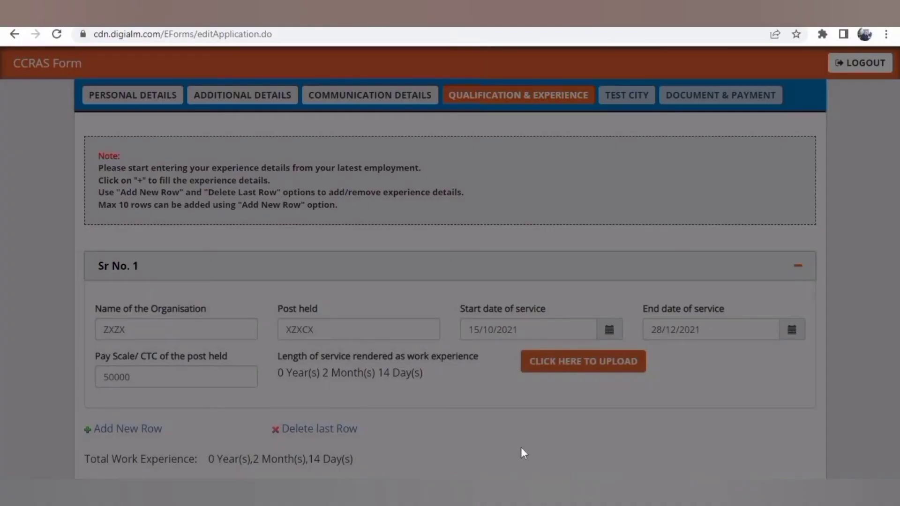
Browse for an experience certificate, then leave it and trigger the missing marks-type alert
click(583, 362)
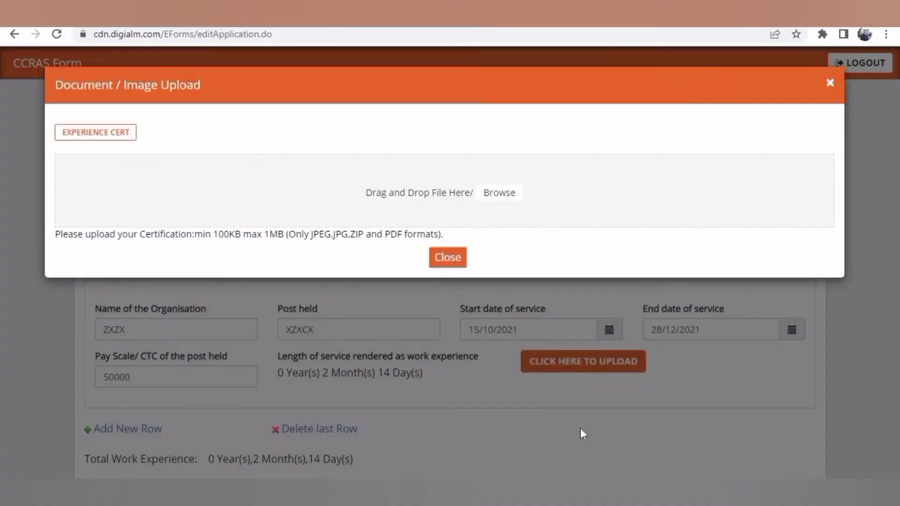
mouse_move(649, 450)
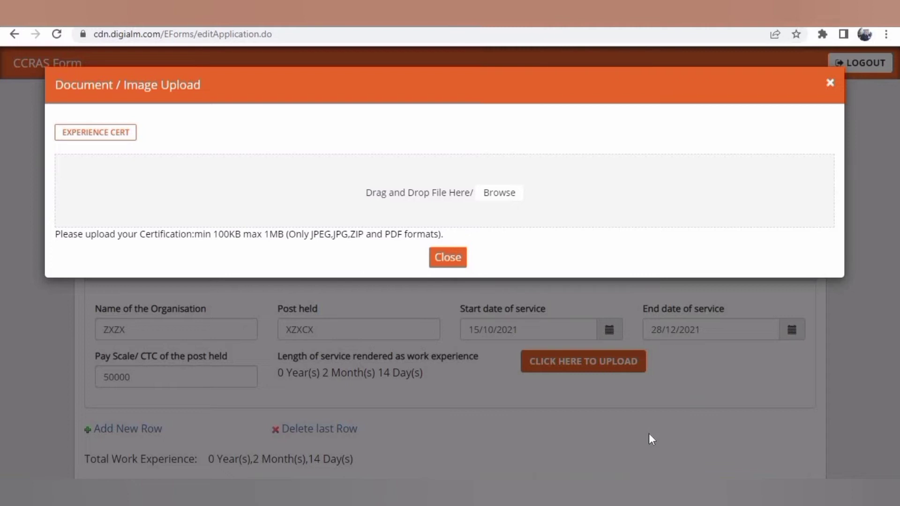
mouse_move(641, 458)
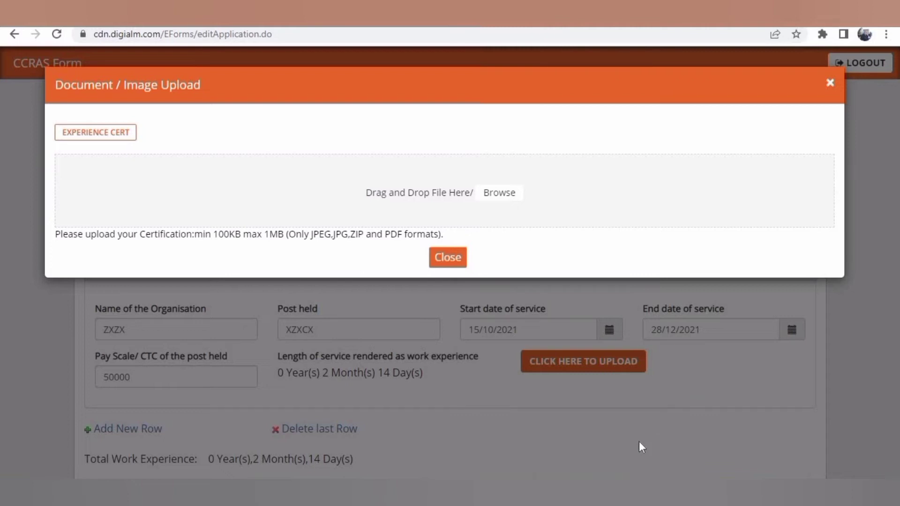
mouse_move(622, 459)
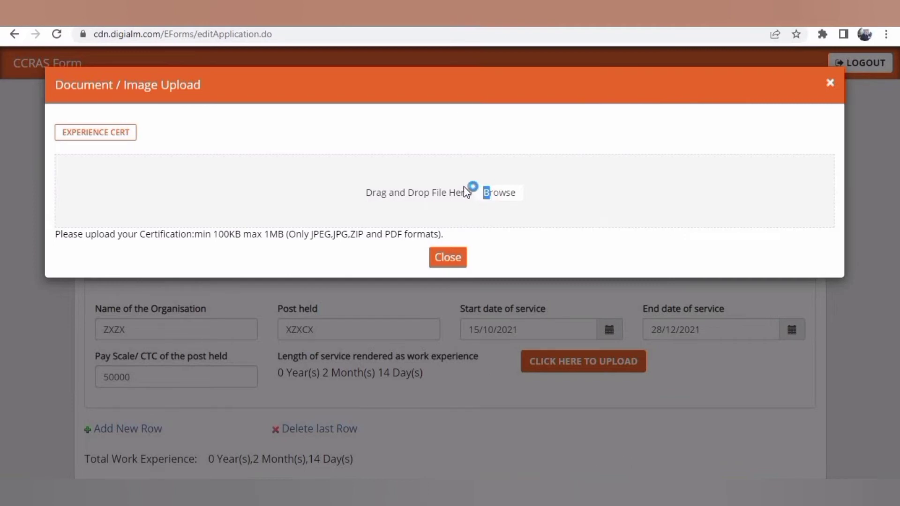
click(447, 257)
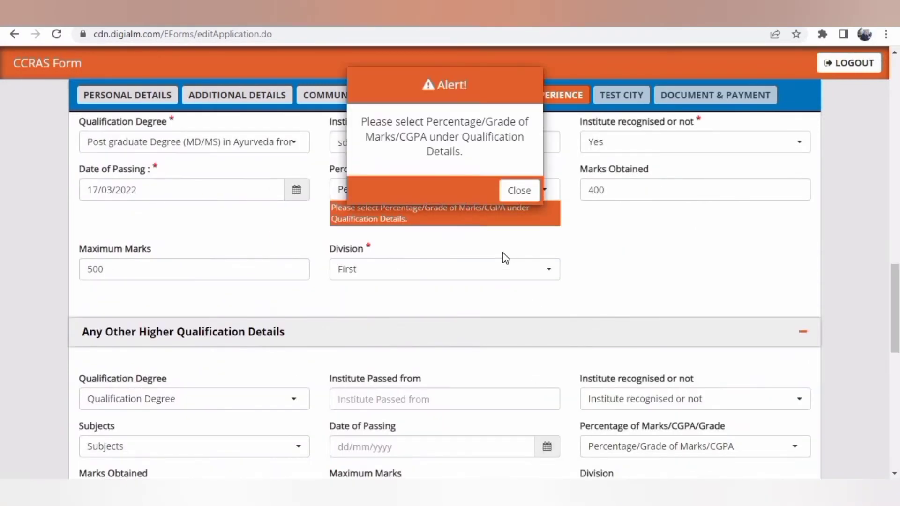
Dismiss the alert, set marks type to Percentage (80.00) and save on to Test City Preferences
click(519, 190)
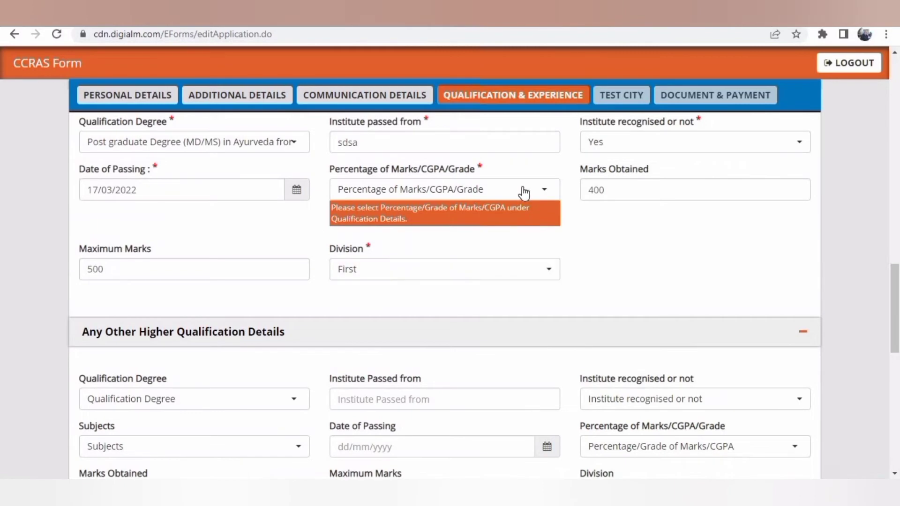
click(445, 189)
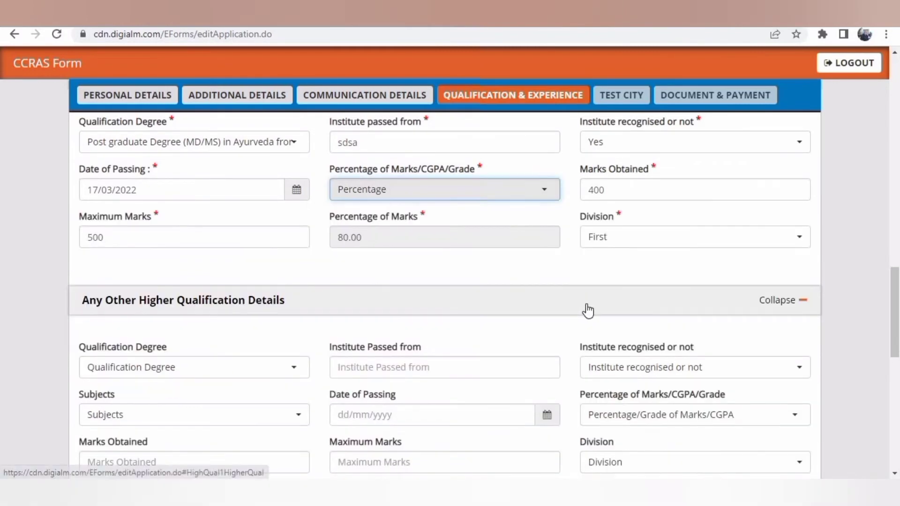
click(620, 96)
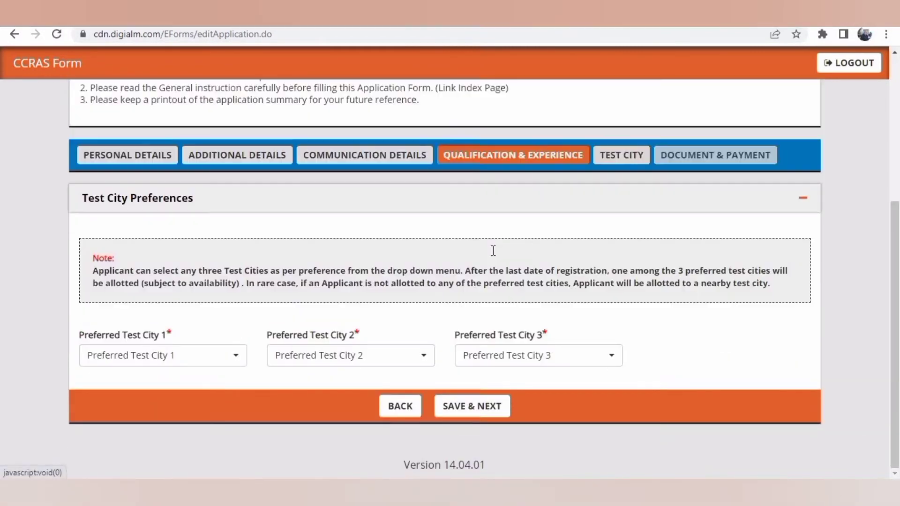
Choose Lucknow, Hyderabad and Jammu as preferred test cities and save to reach Documents Upload
click(472, 405)
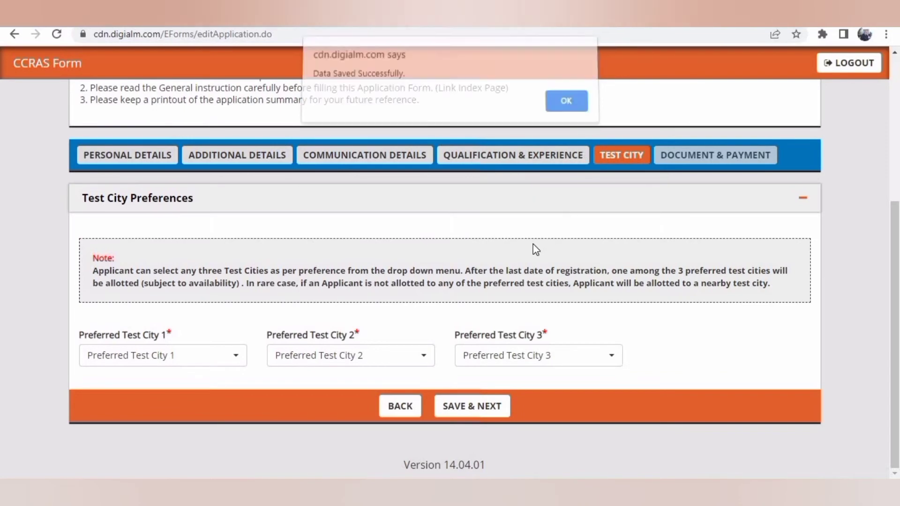
click(566, 101)
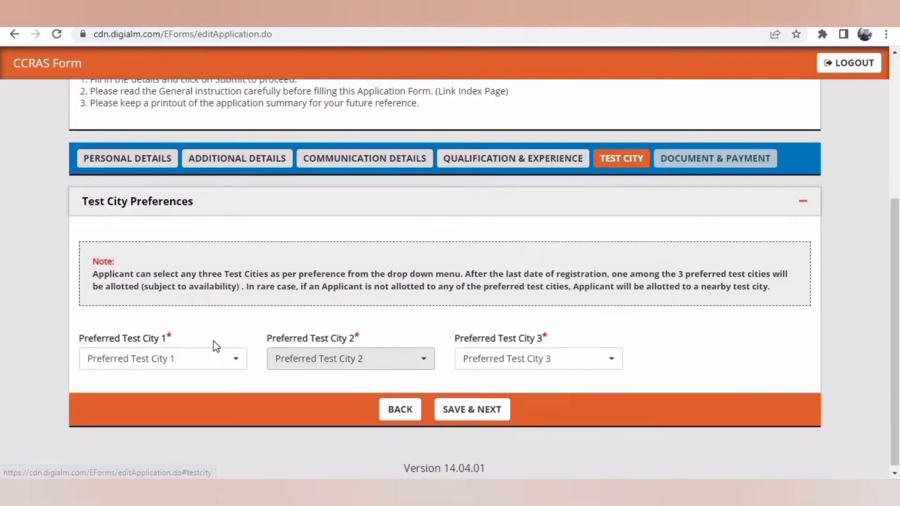
click(350, 358)
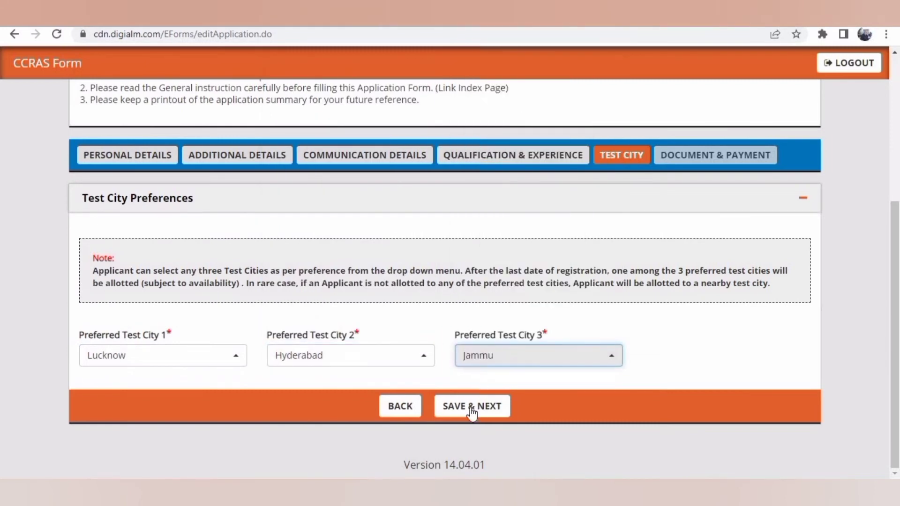
click(471, 406)
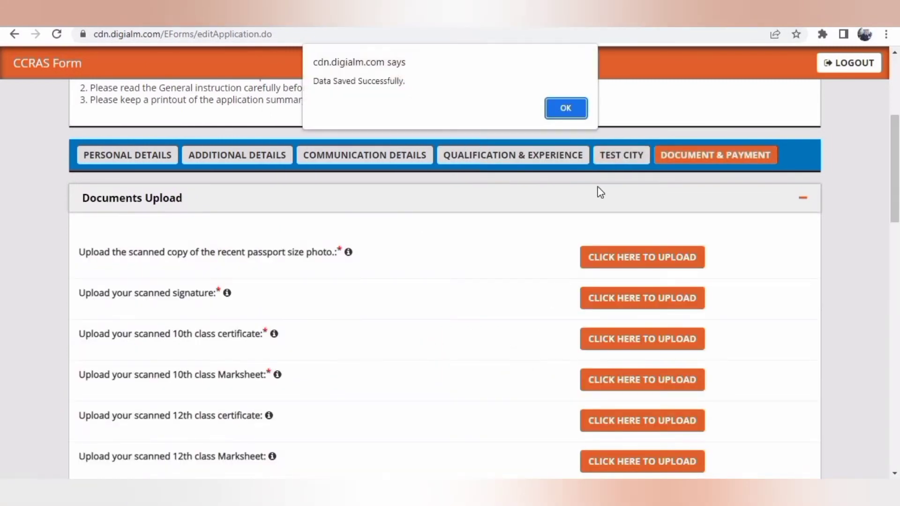
Acknowledge the saved message and bring up the passport photo upload window
click(565, 109)
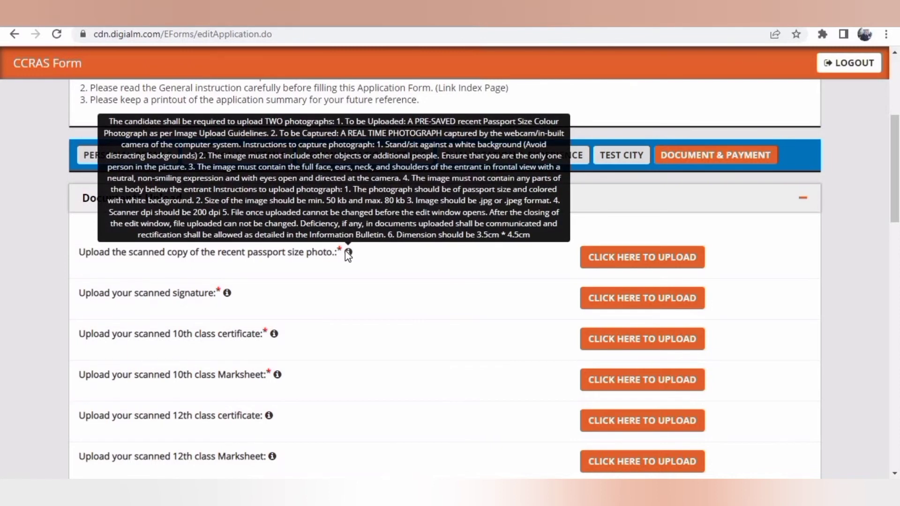
mouse_move(474, 270)
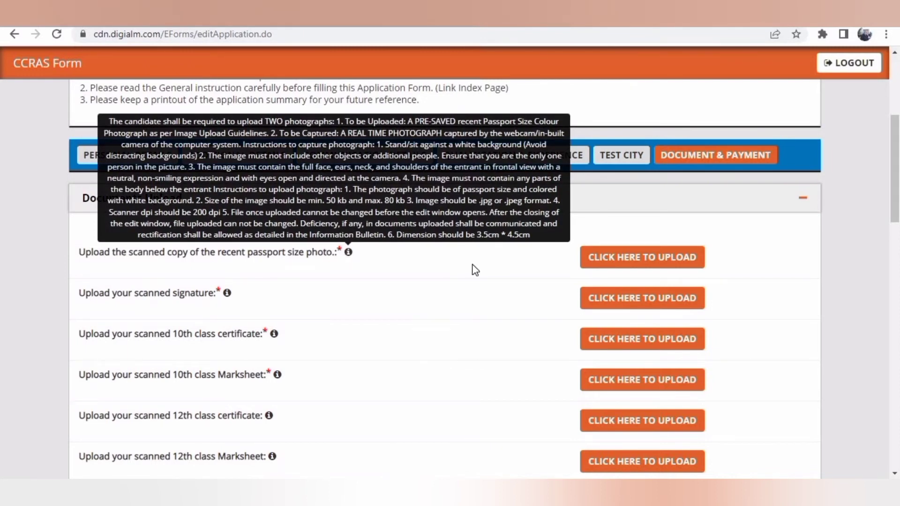
click(642, 257)
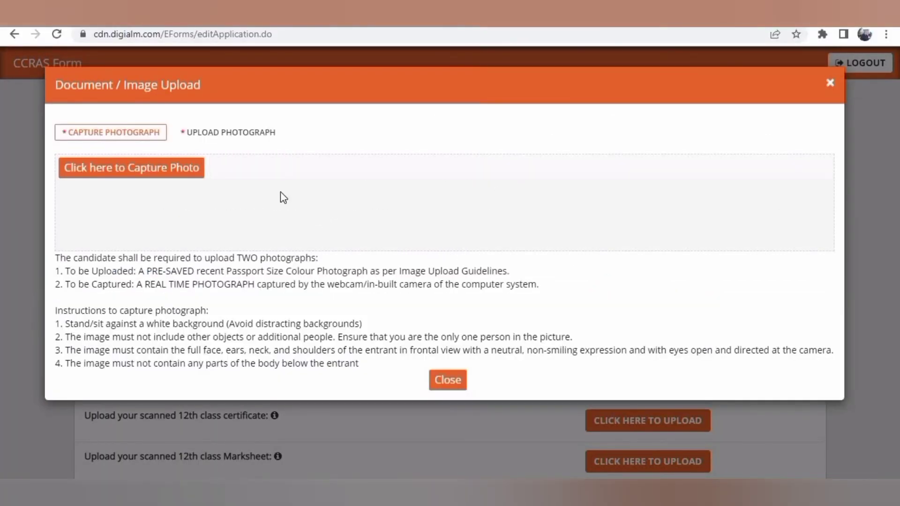
mouse_move(190, 188)
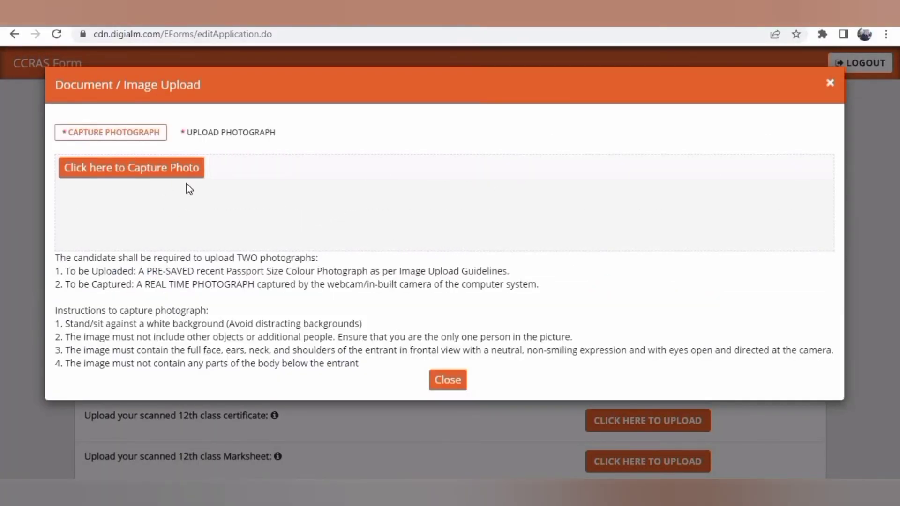
Upload a JPG photo from Downloads, get a file-size rejection, and return to the documents list
click(228, 132)
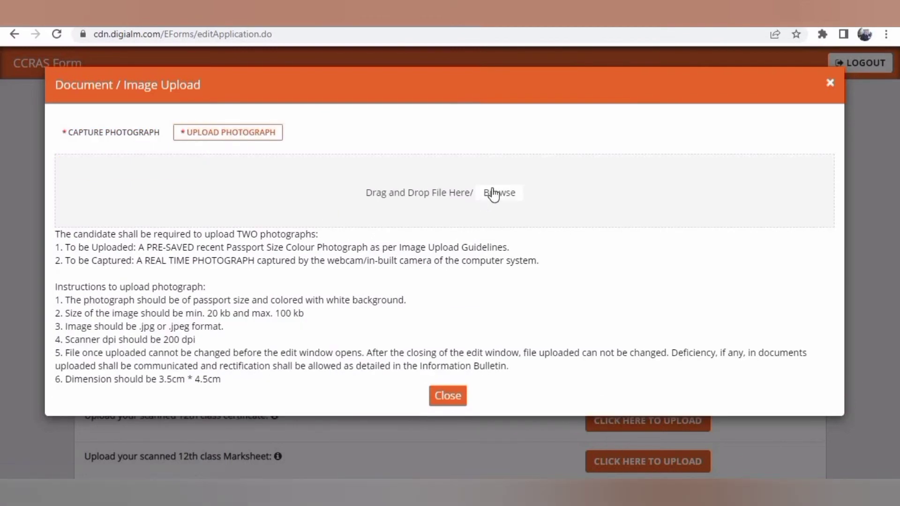
click(498, 193)
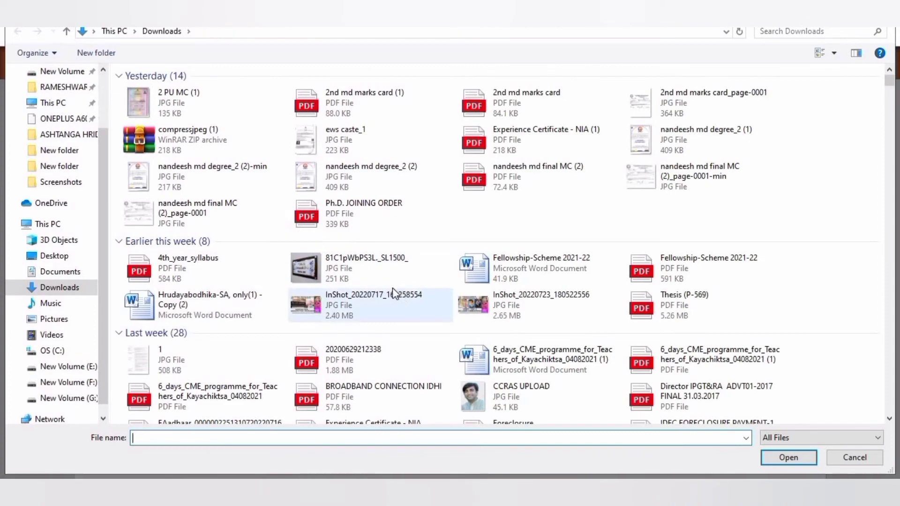
click(367, 182)
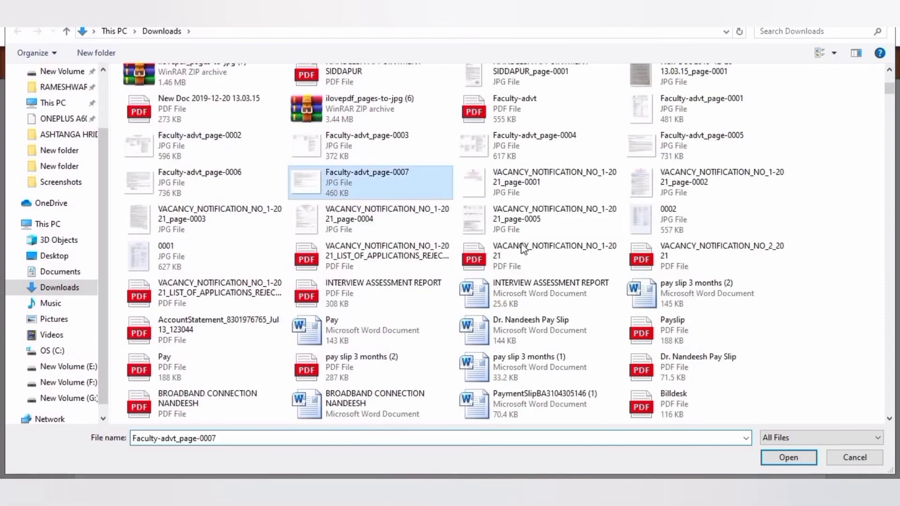
click(789, 457)
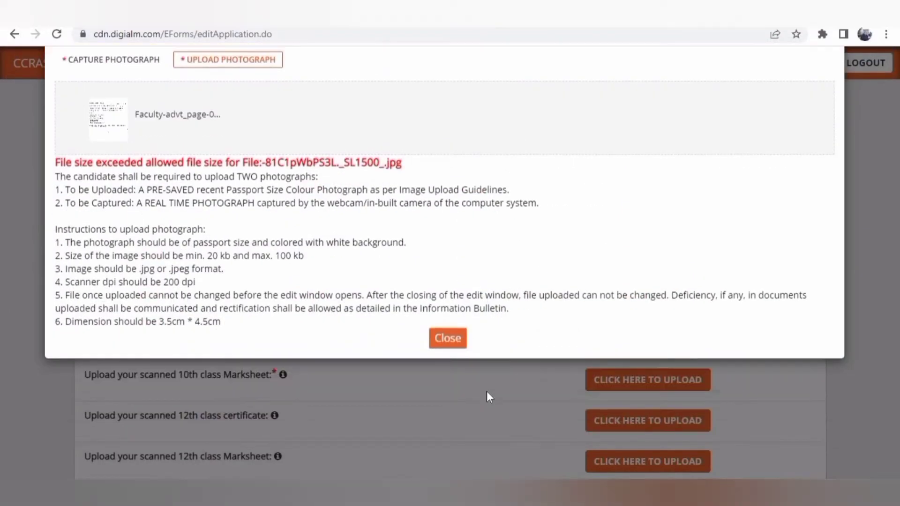
click(448, 338)
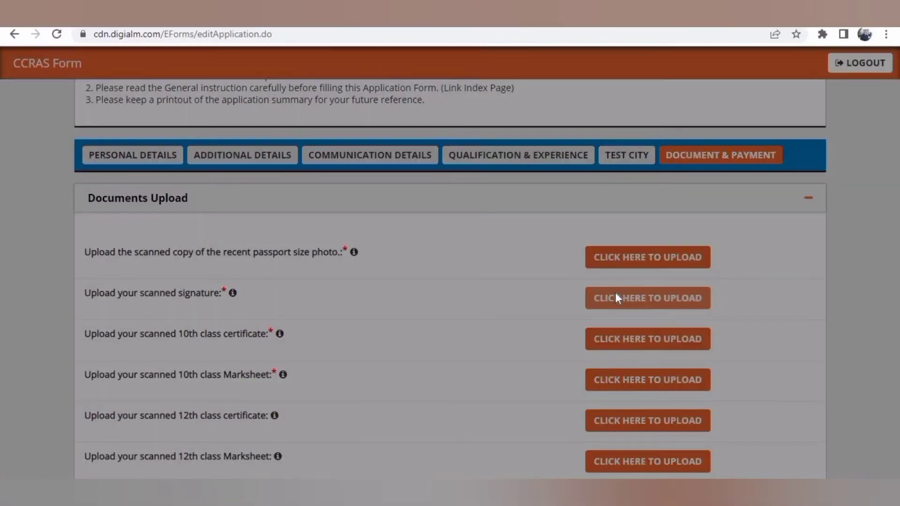
Attempt a signature file that is rejected as oversized, then browse for another one
click(648, 298)
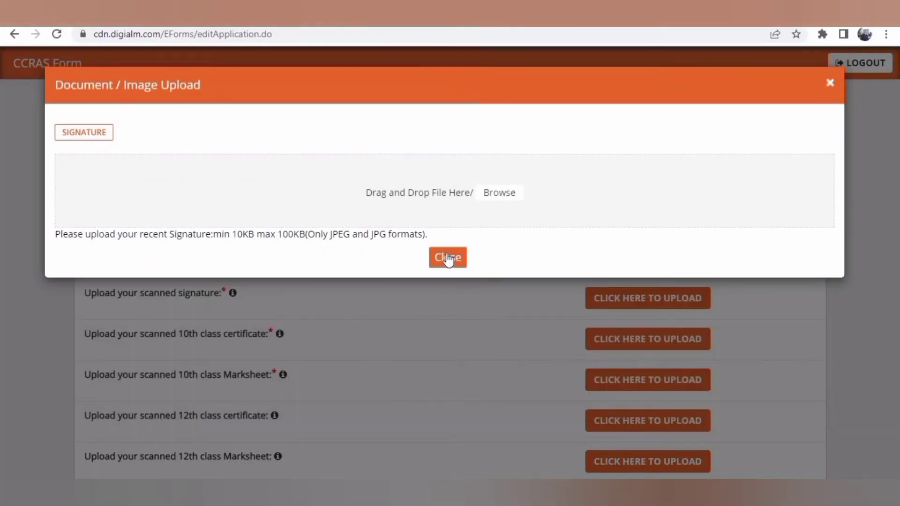
click(499, 193)
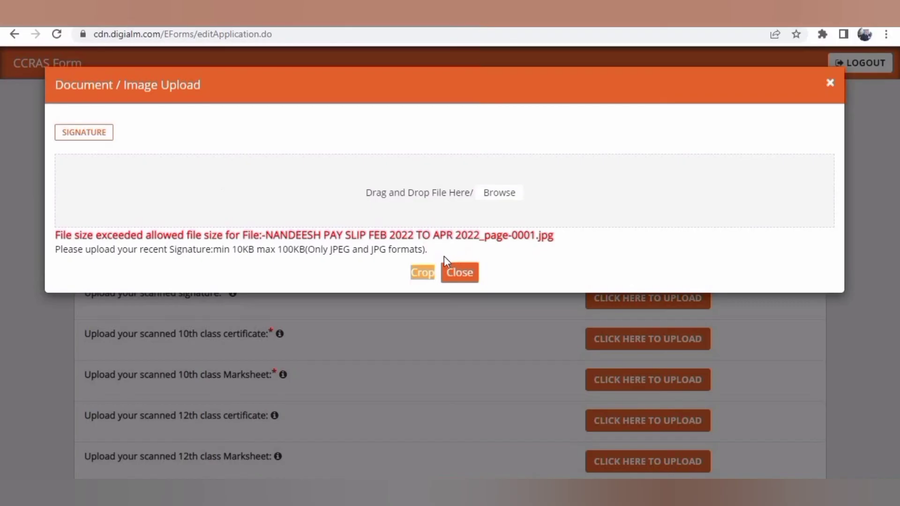
click(499, 193)
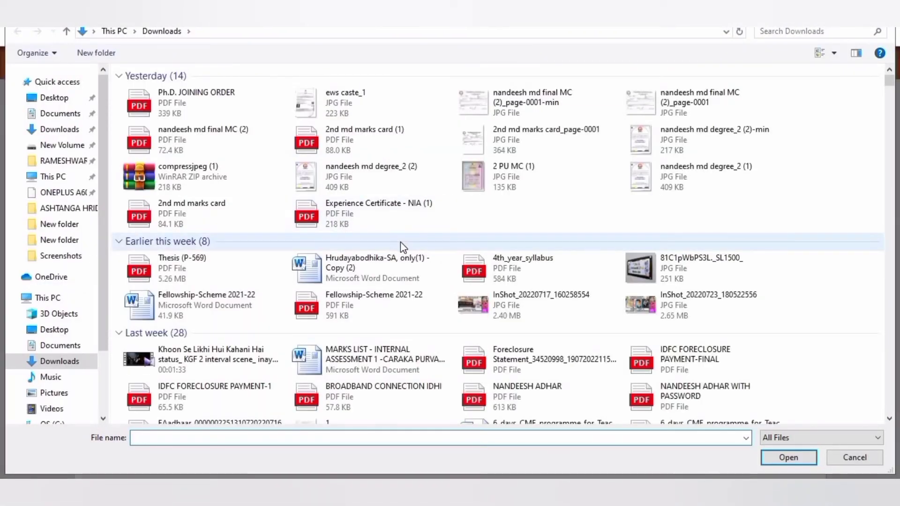
scroll(down, 3)
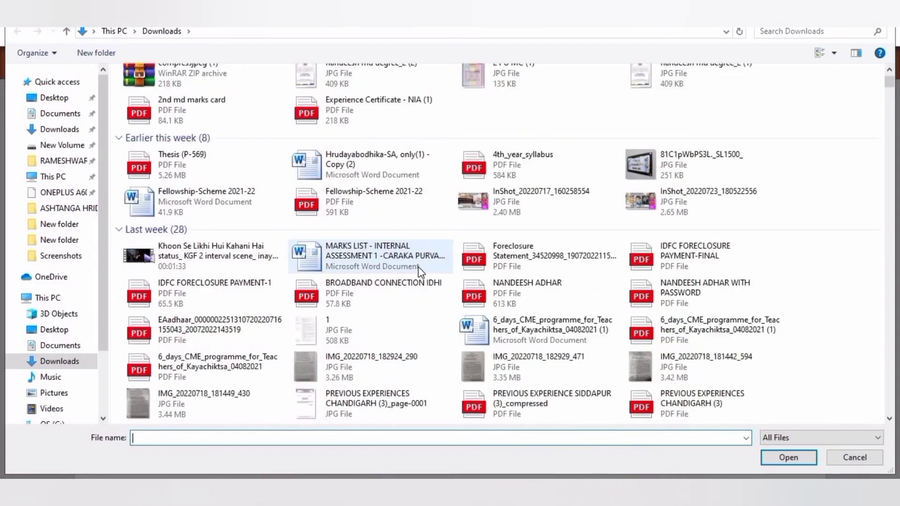
scroll(down, 3)
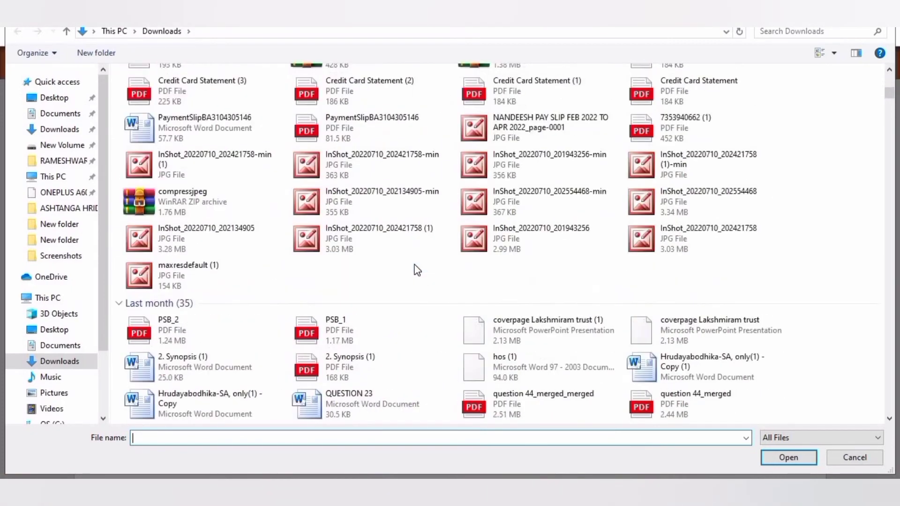
scroll(down, 3)
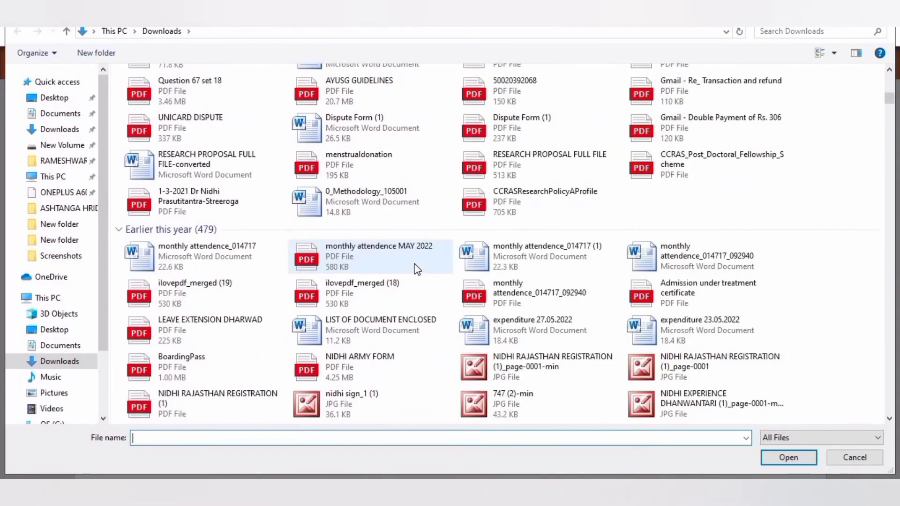
scroll(down, 3)
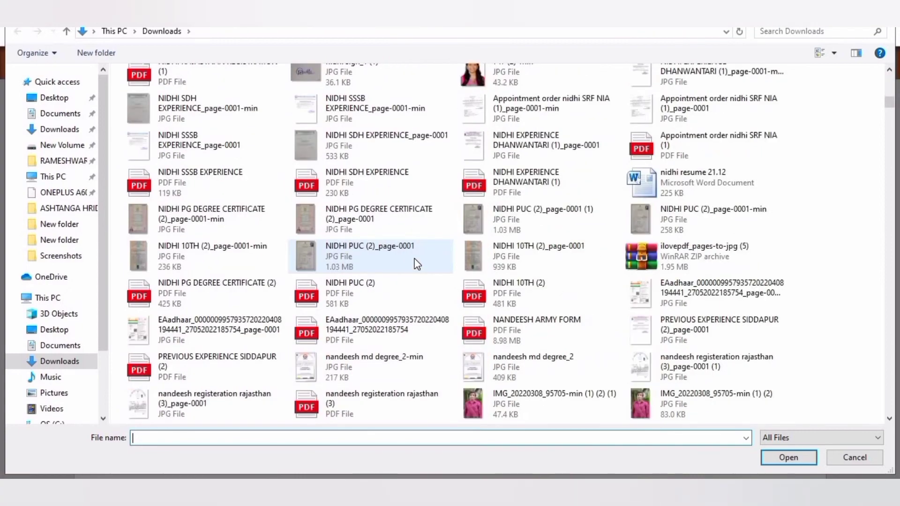
scroll(down, 3)
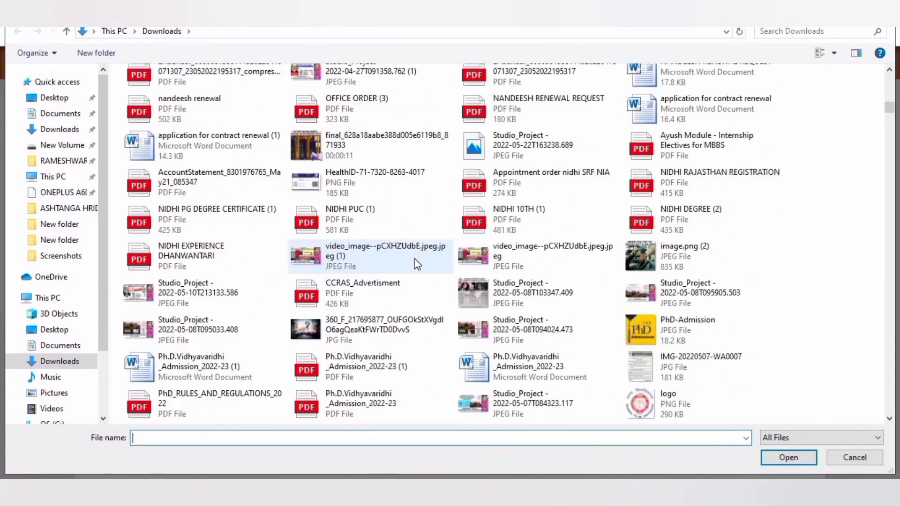
scroll(down, 3)
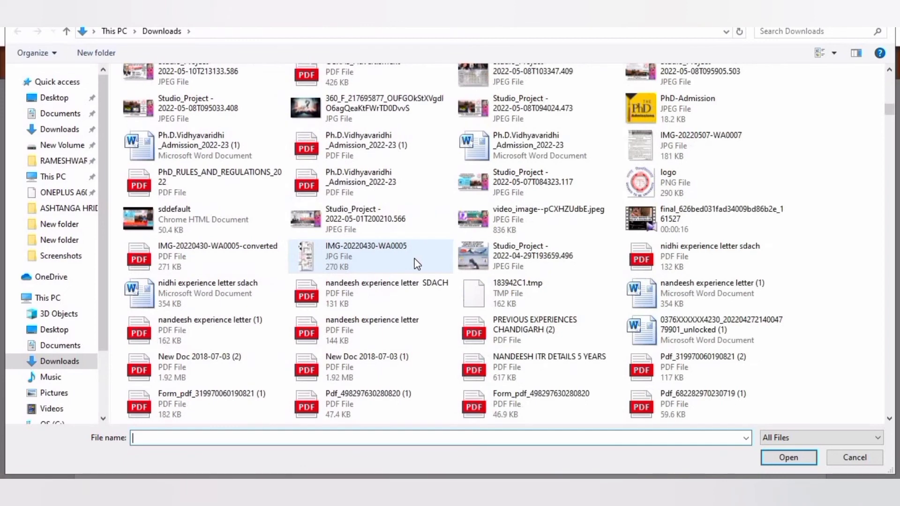
scroll(down, 3)
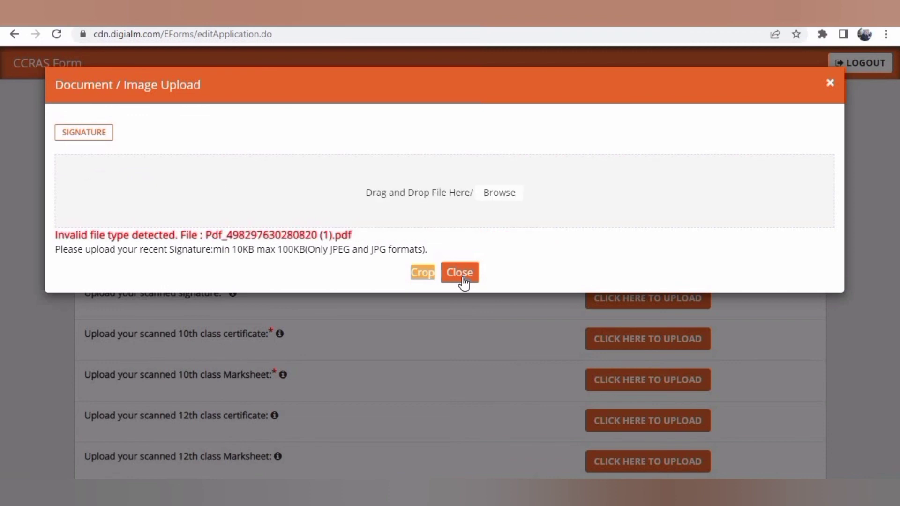
Close the signature upload and submit the form, getting the missing passport photo alert
click(459, 272)
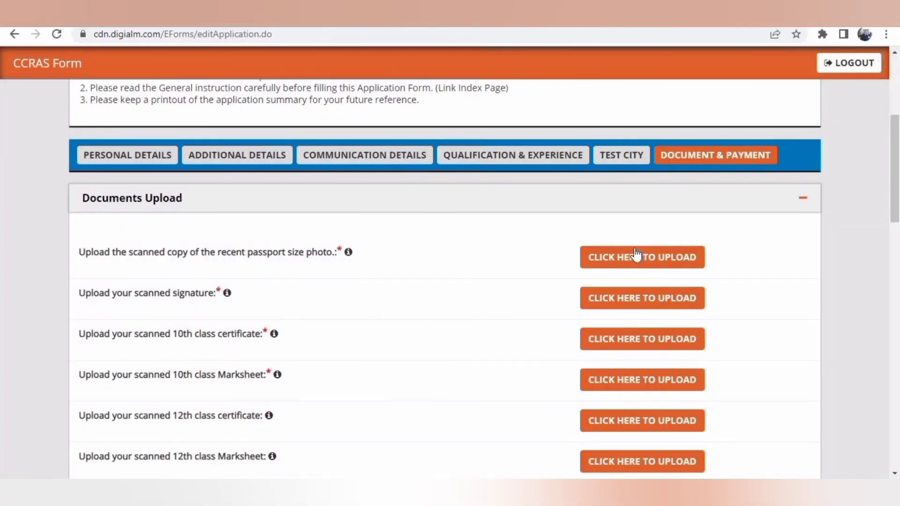
mouse_move(640, 302)
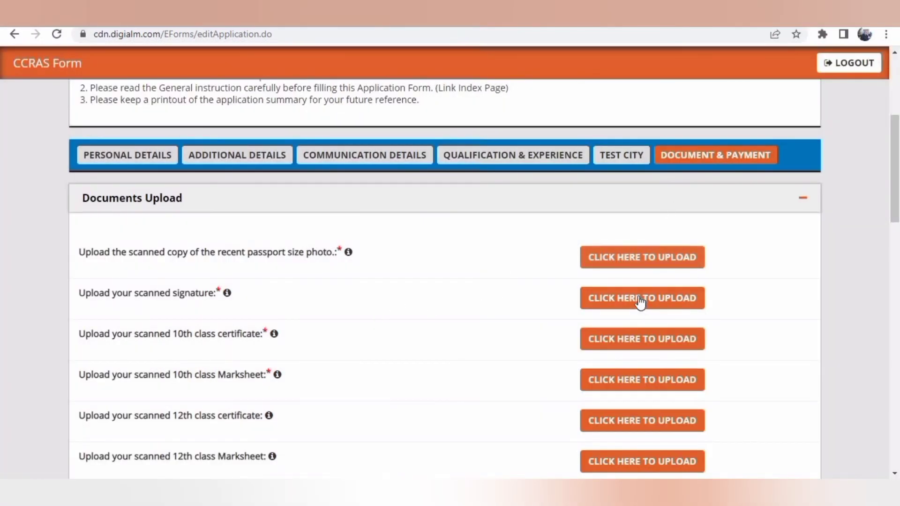
click(642, 298)
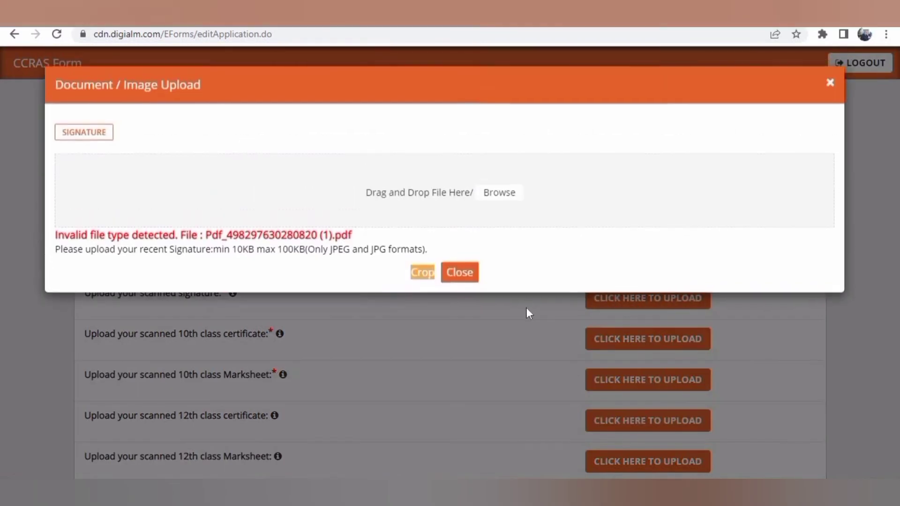
click(459, 271)
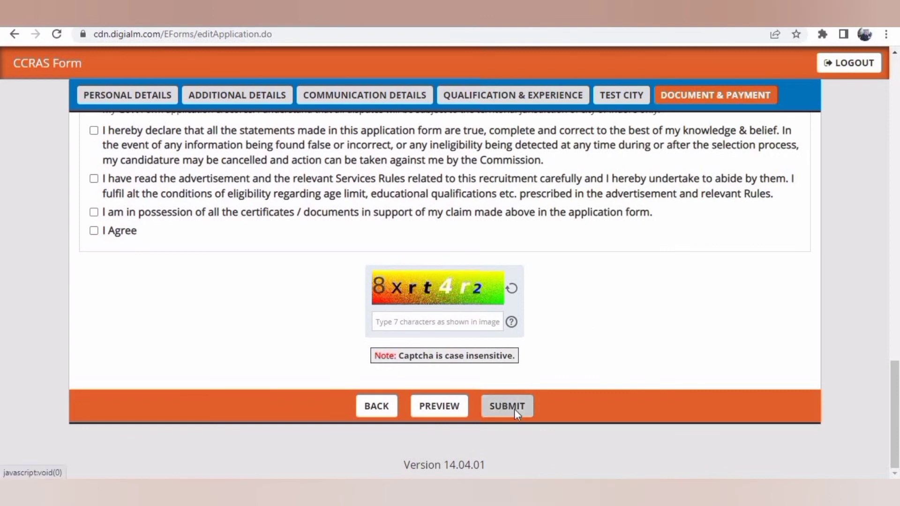
click(507, 406)
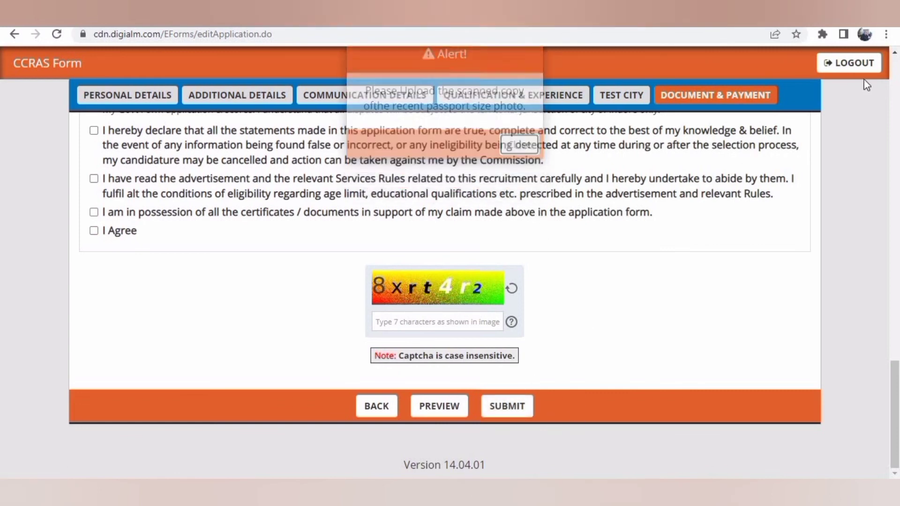